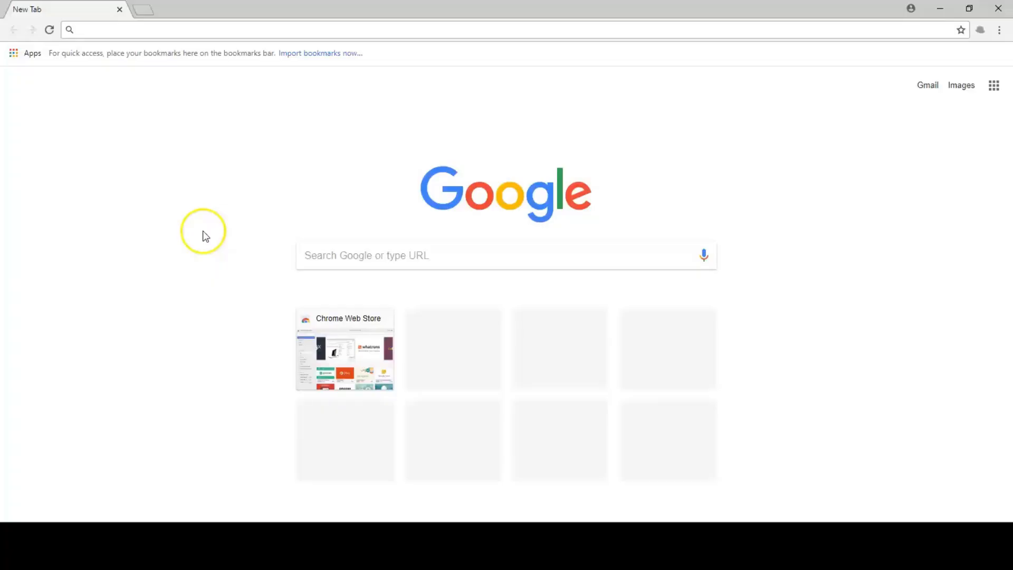
text(www.)
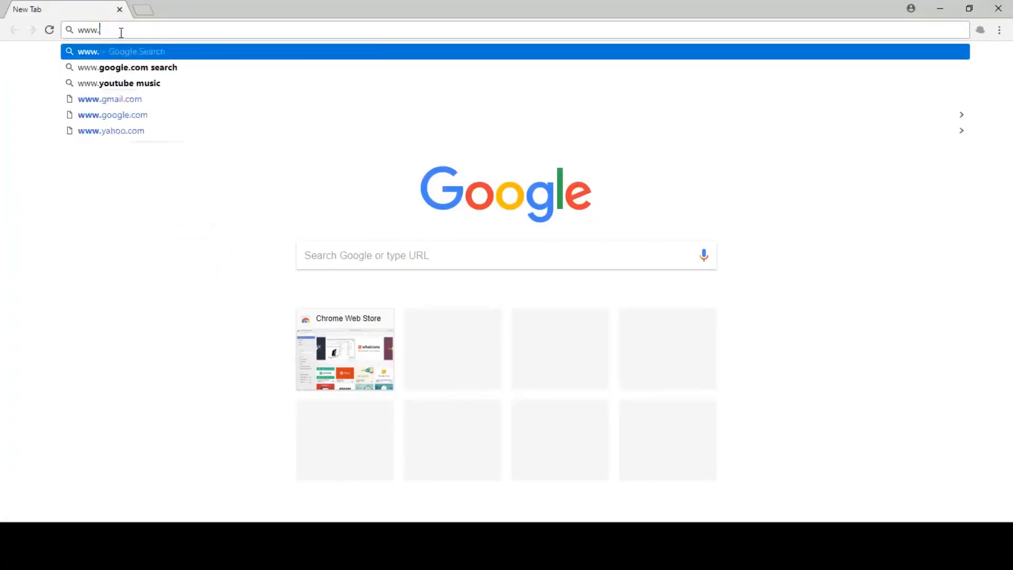
text(www.nust.na)
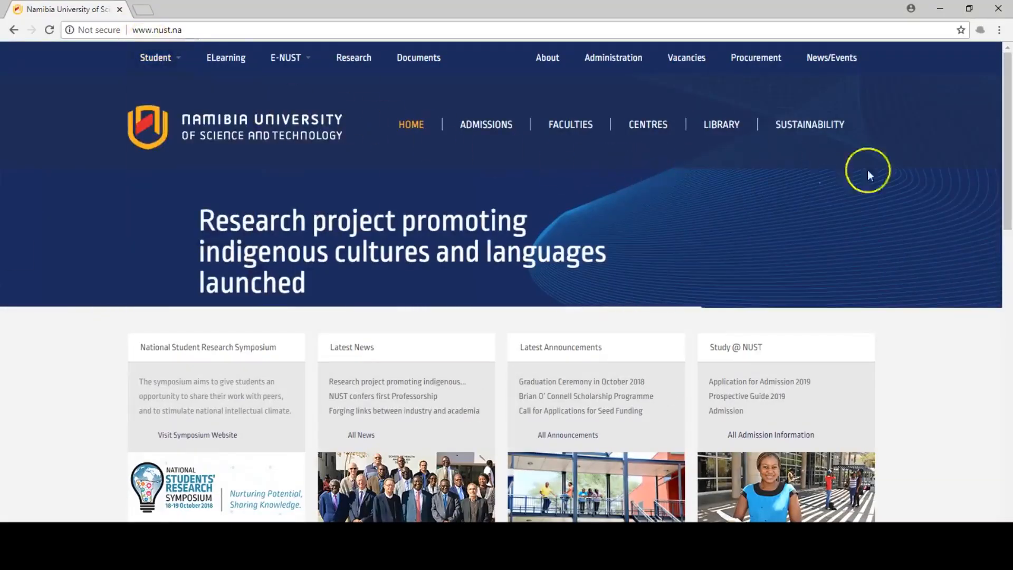
scroll(down, 3)
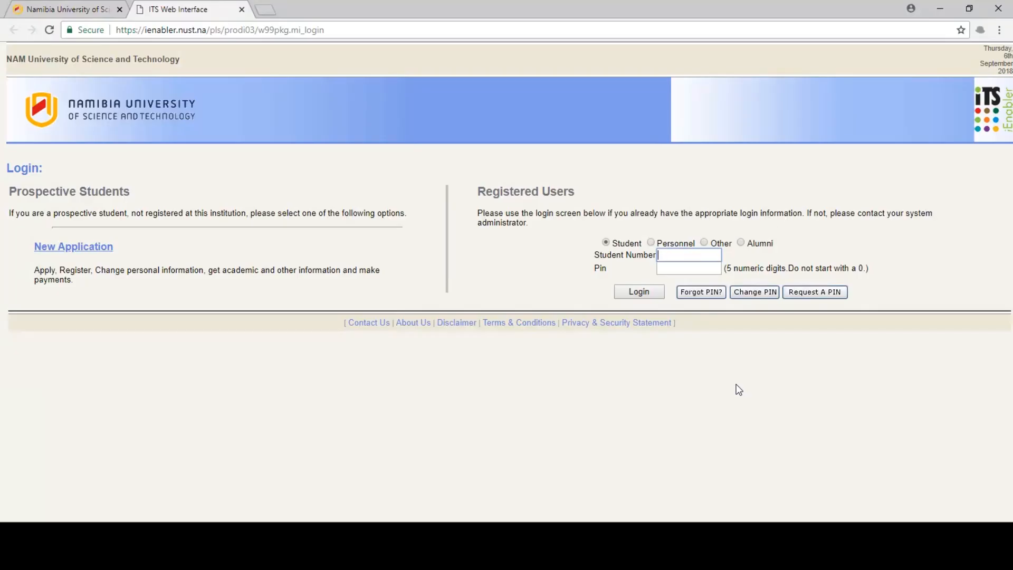
- Start a new application with Undergraduate as the application type
click(73, 246)
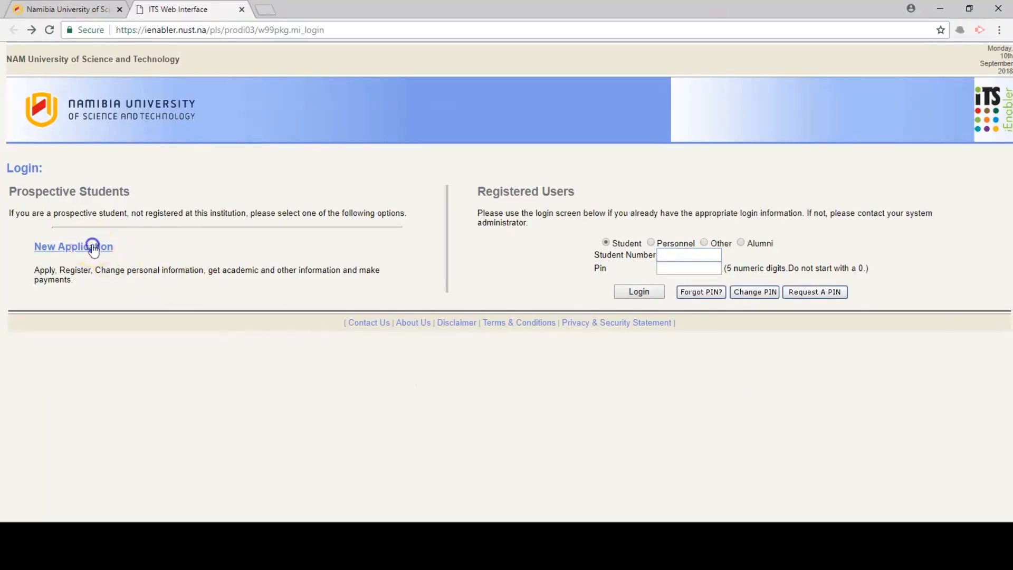
click(72, 246)
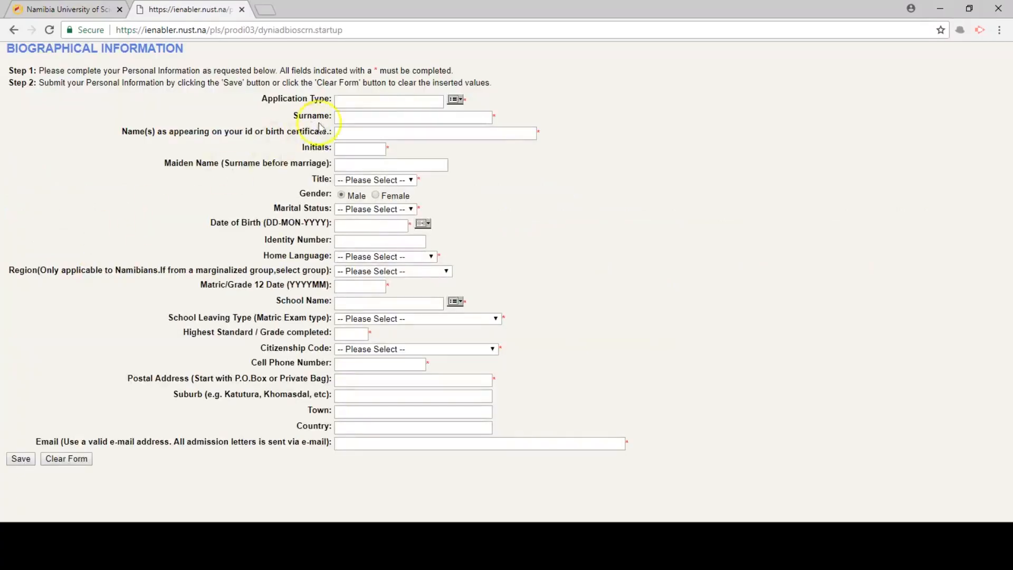
click(455, 99)
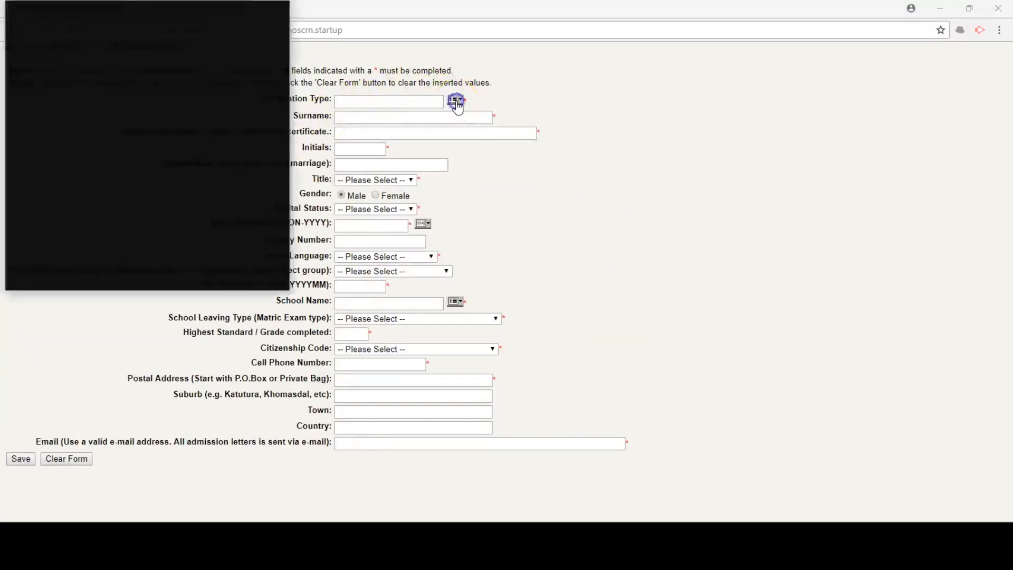
click(455, 98)
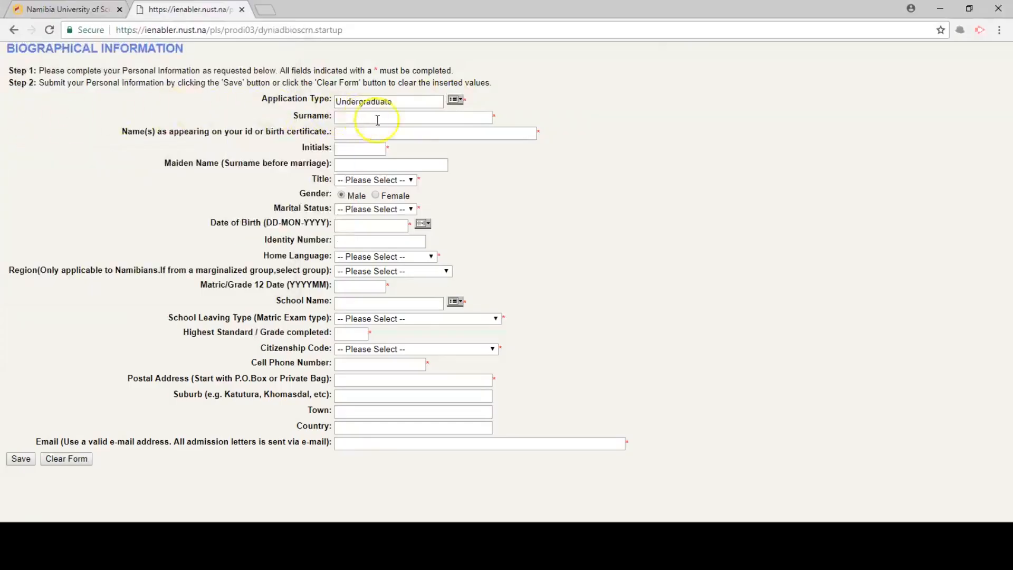
- Enter surname Doe and other personal details, ENGLISH home language, and begin the matric date
text(Doe)
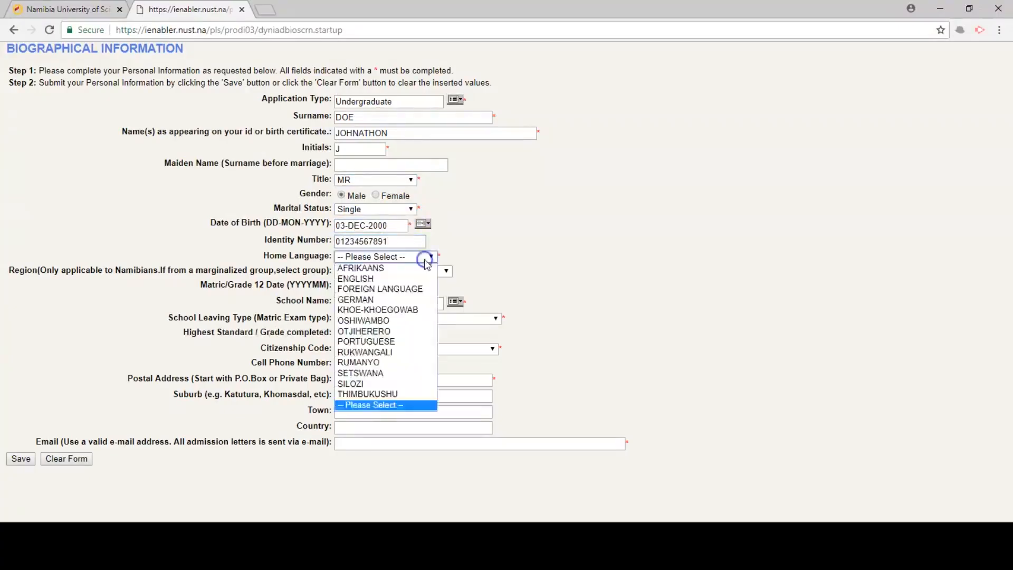
click(354, 279)
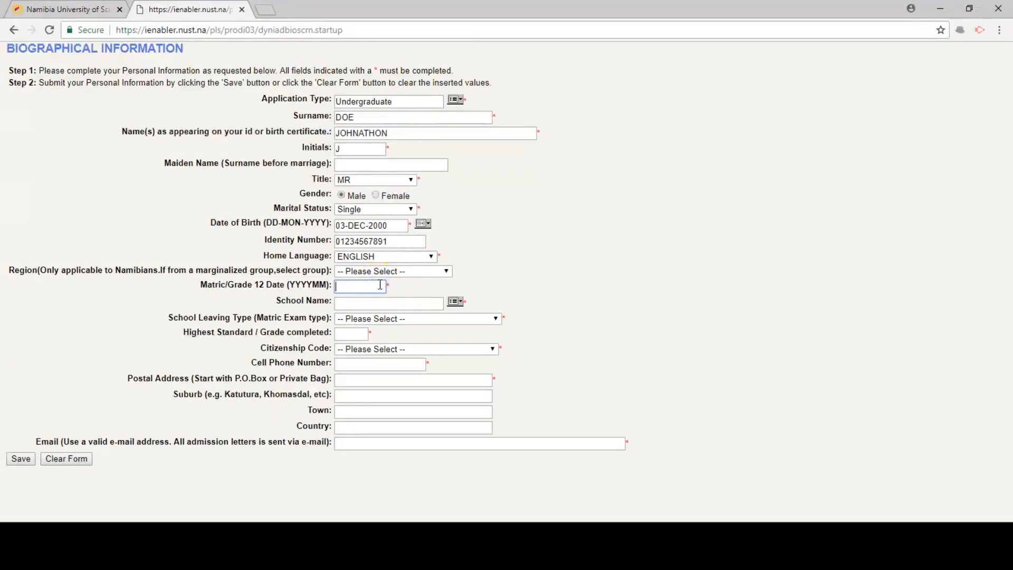
text(201)
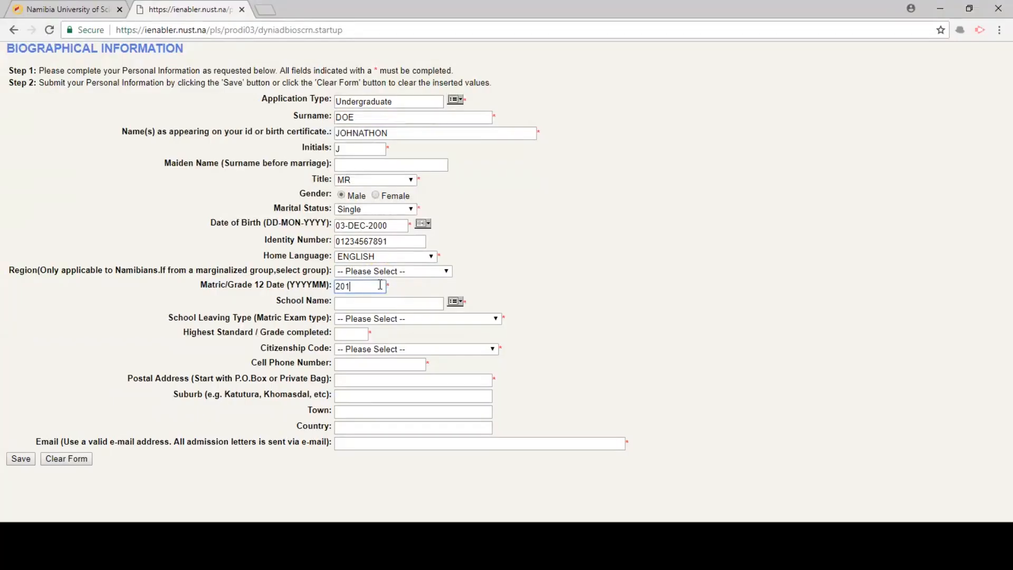
text(81)
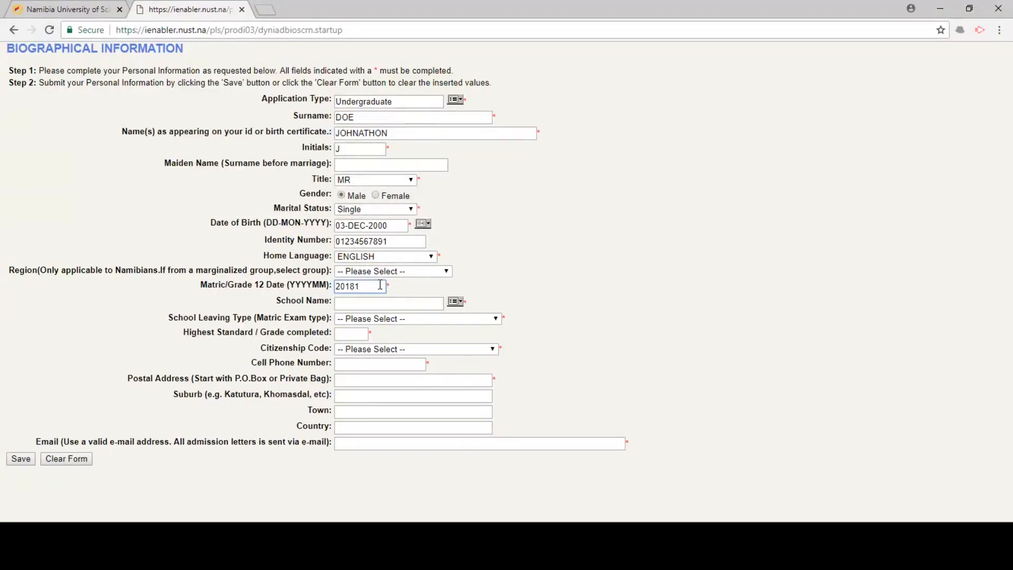
- Select the applicant's school, grade 12, and NAMIBIA as citizenship
click(454, 300)
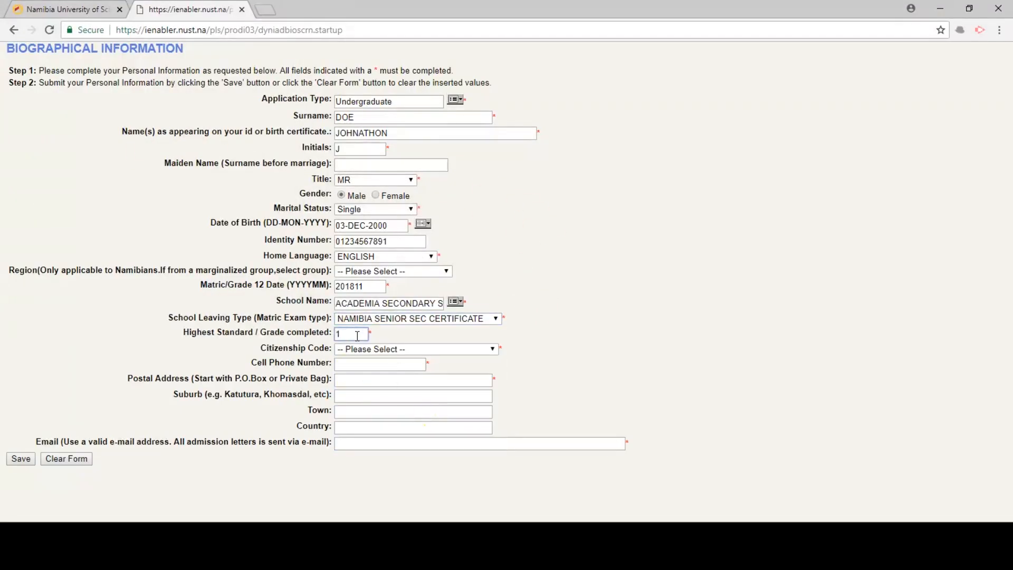
text(2)
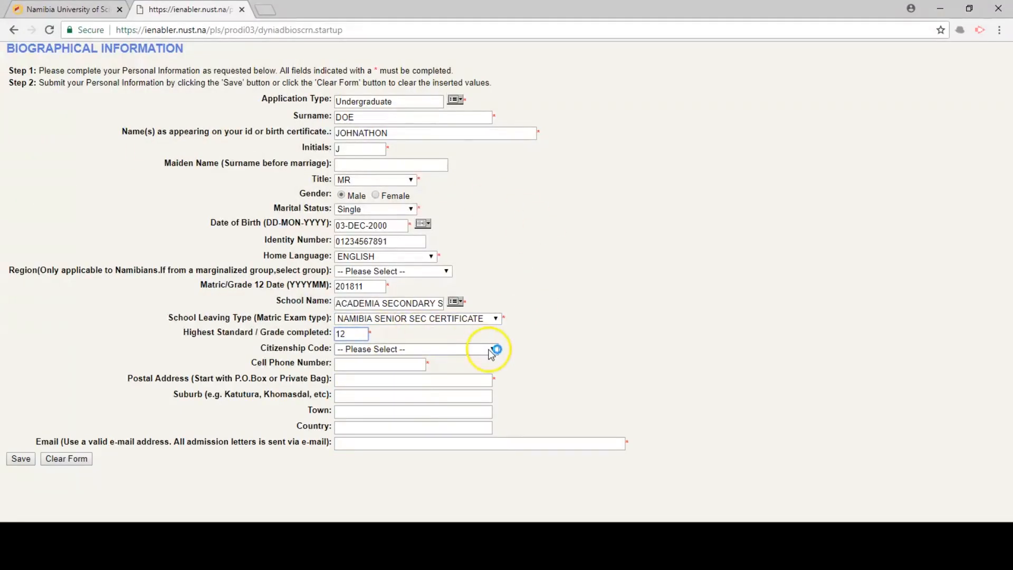
click(489, 349)
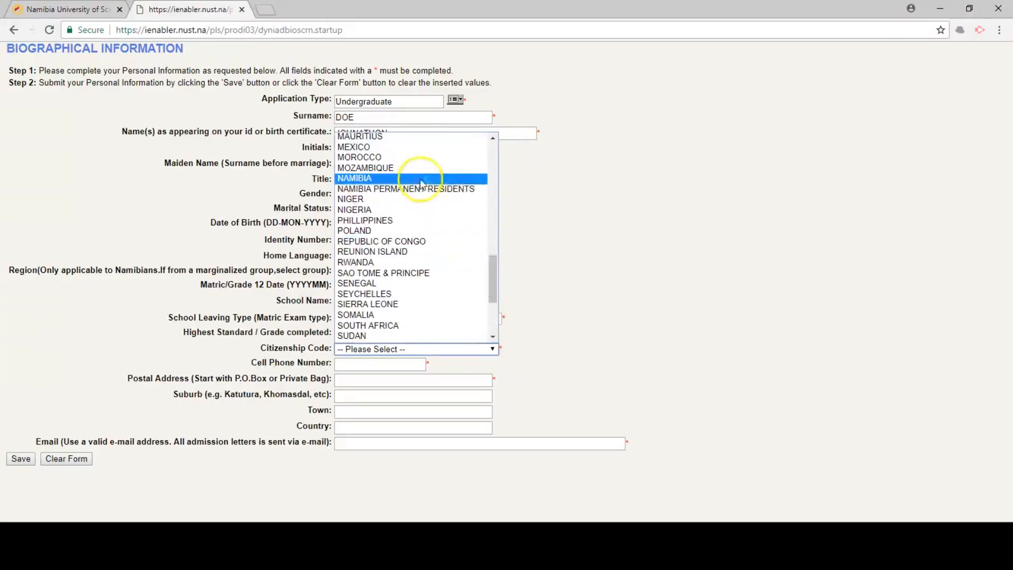
click(354, 178)
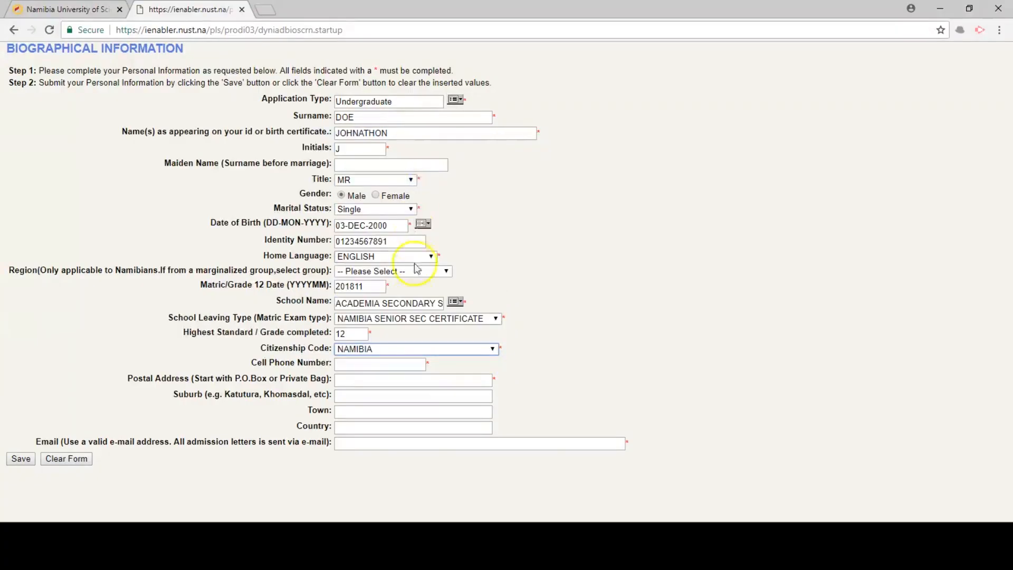
text(P O Bo)
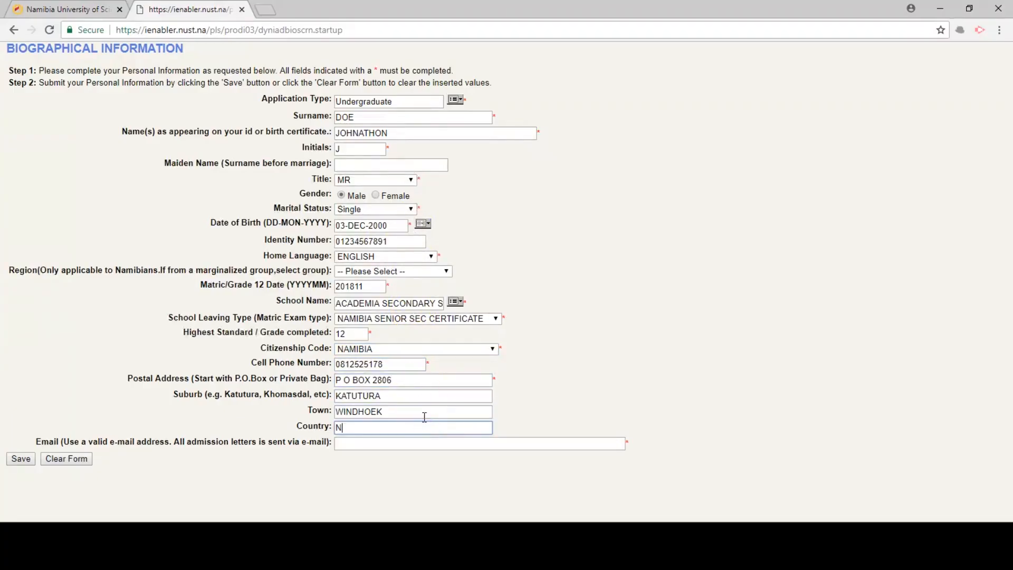
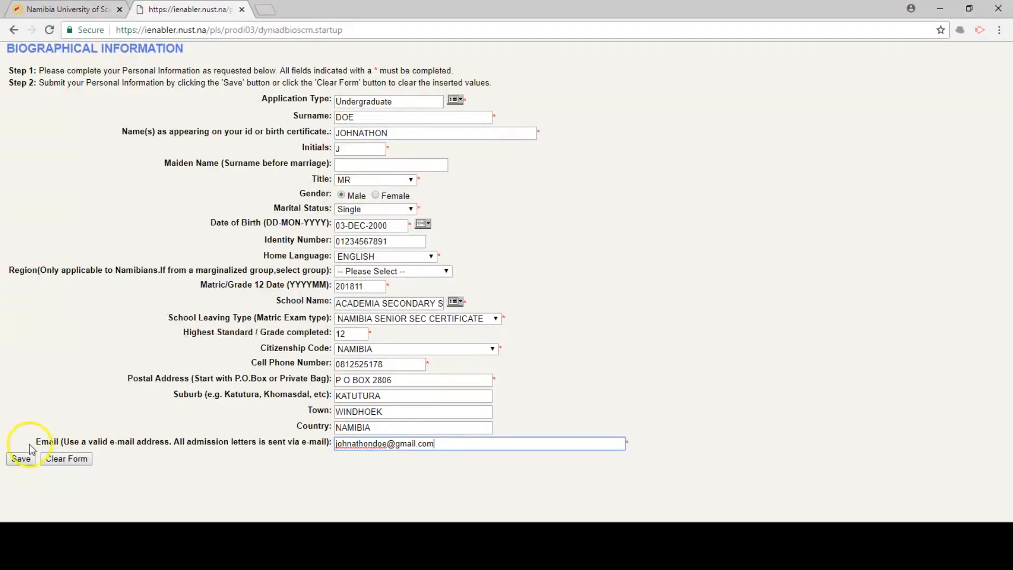
click(20, 458)
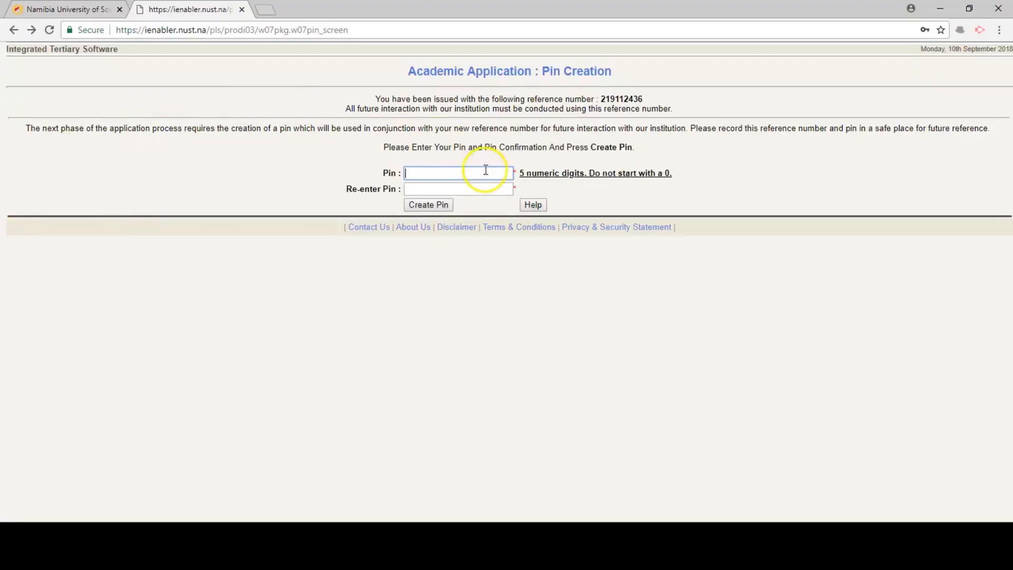
text(12)
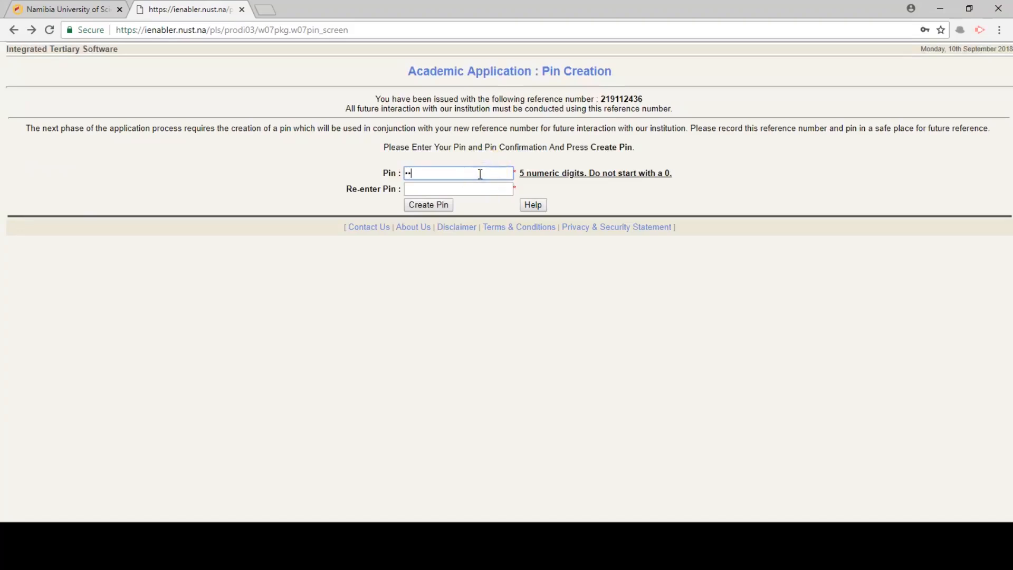
text(123)
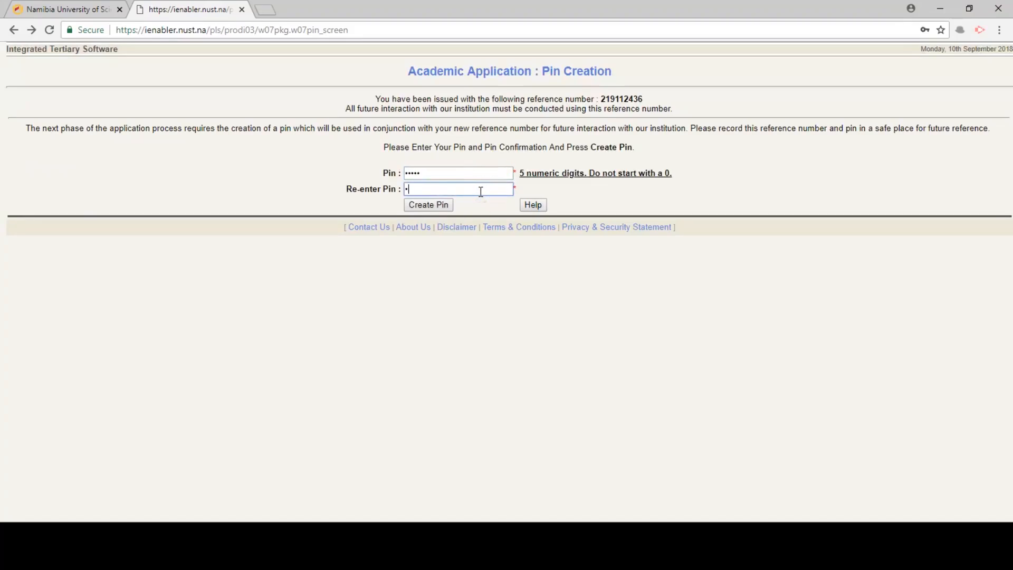
text(12345)
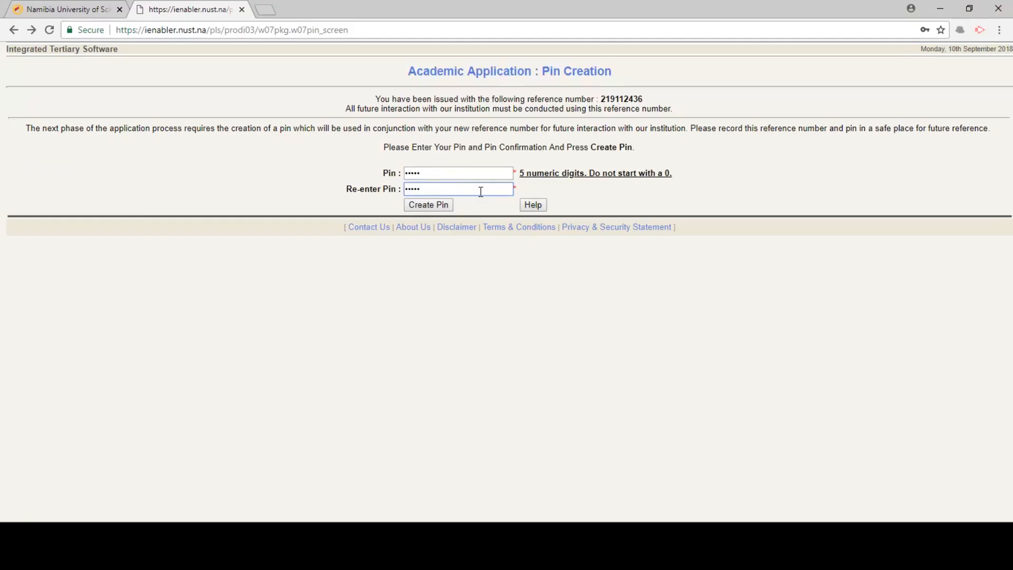
click(427, 205)
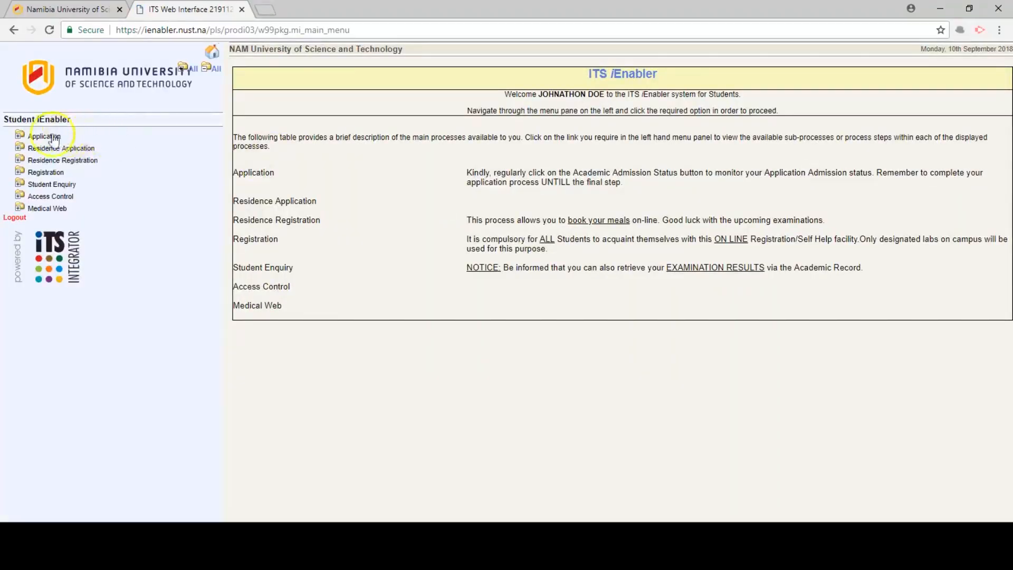
- Expand the Application menu and open STEP 1: Update Personal Information
click(44, 136)
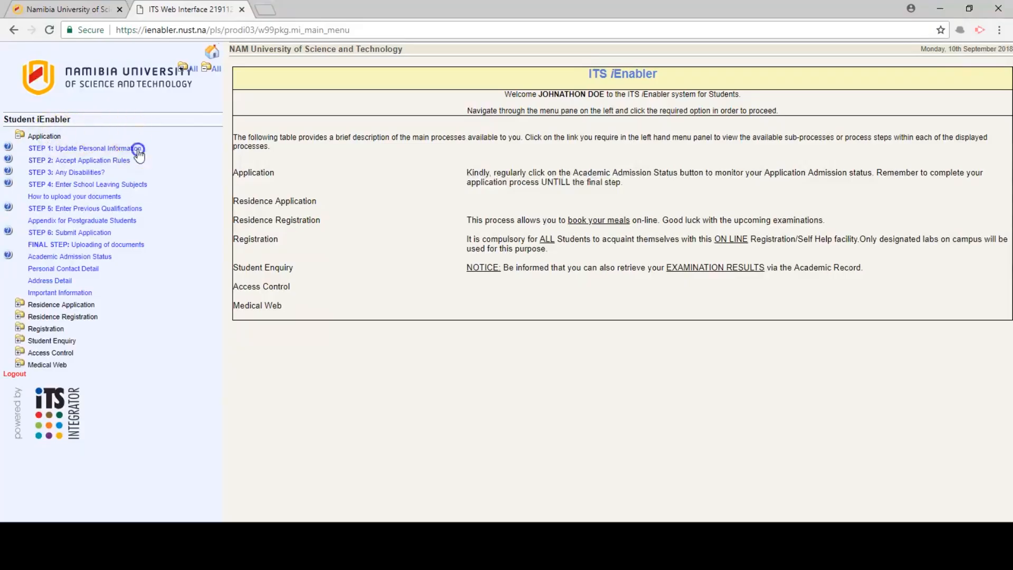
click(82, 148)
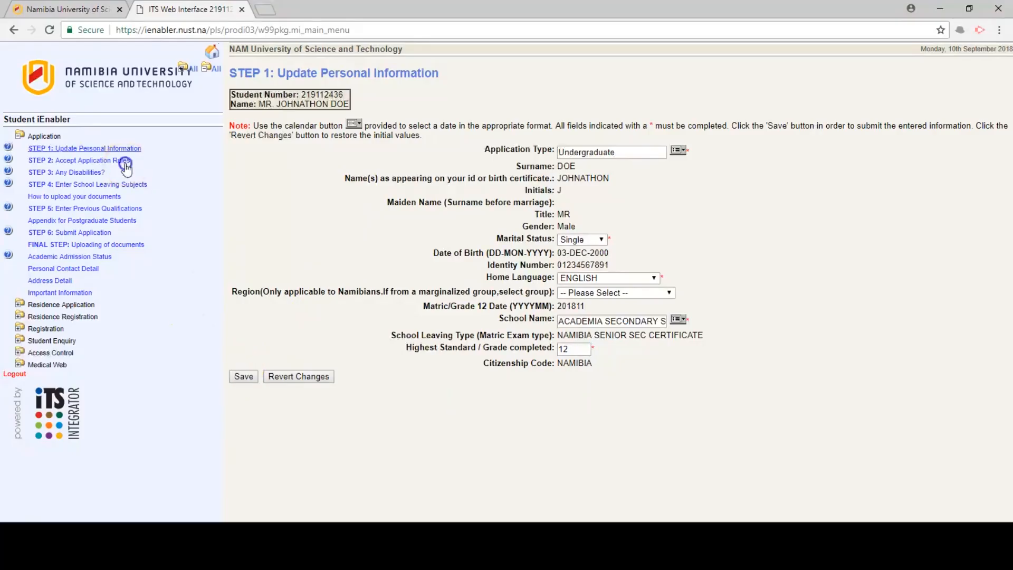
- Read through and accept the Step 2 application rules, view Step 3, then open Step 4
click(79, 160)
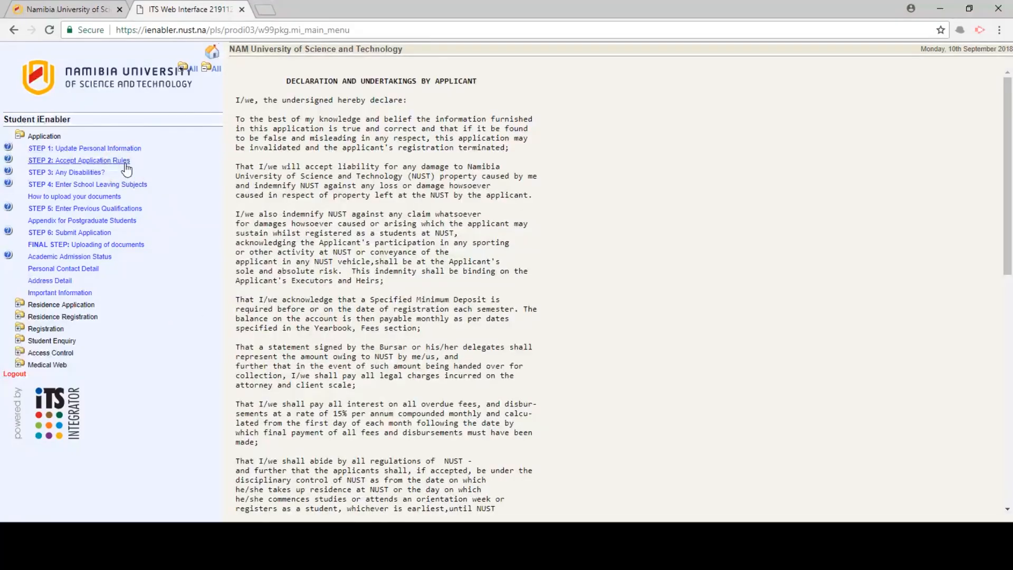
scroll(down, 3)
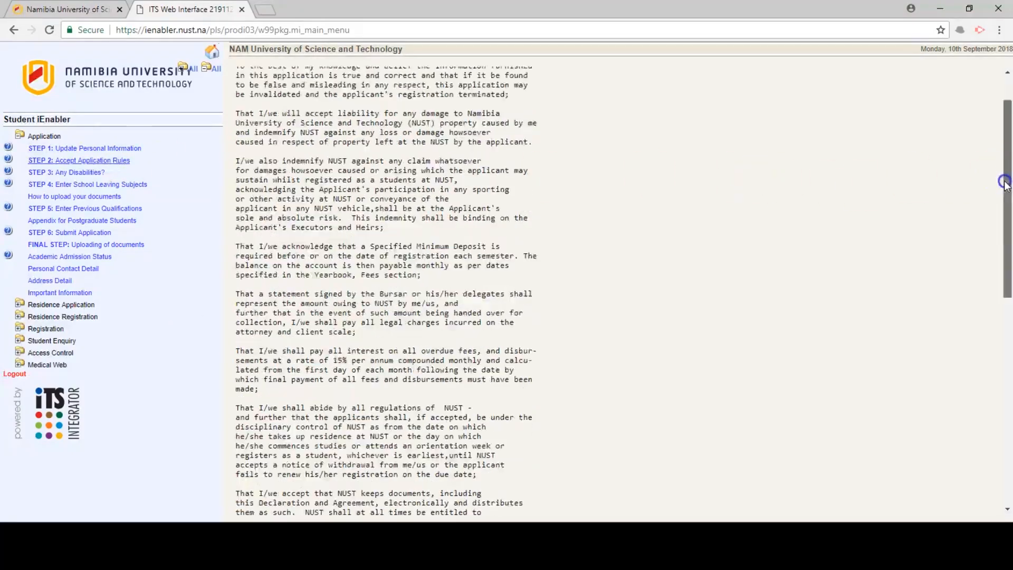
scroll(down, 3)
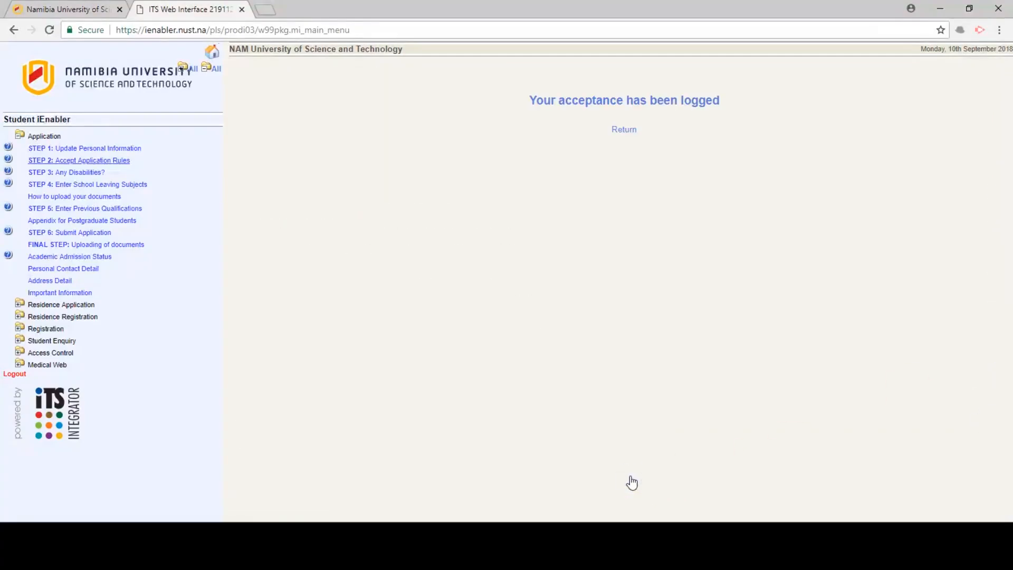
click(66, 172)
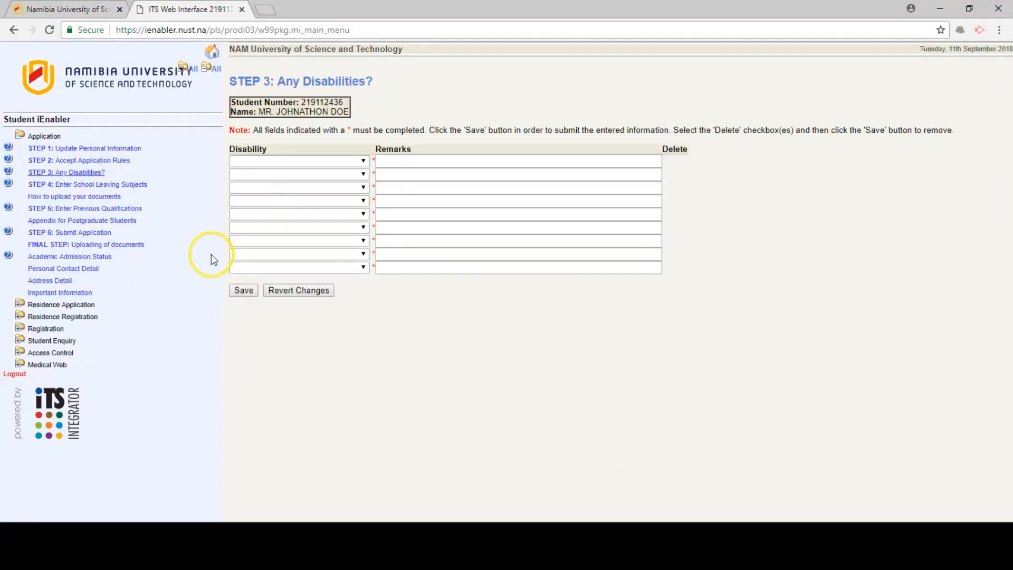
mouse_move(151, 192)
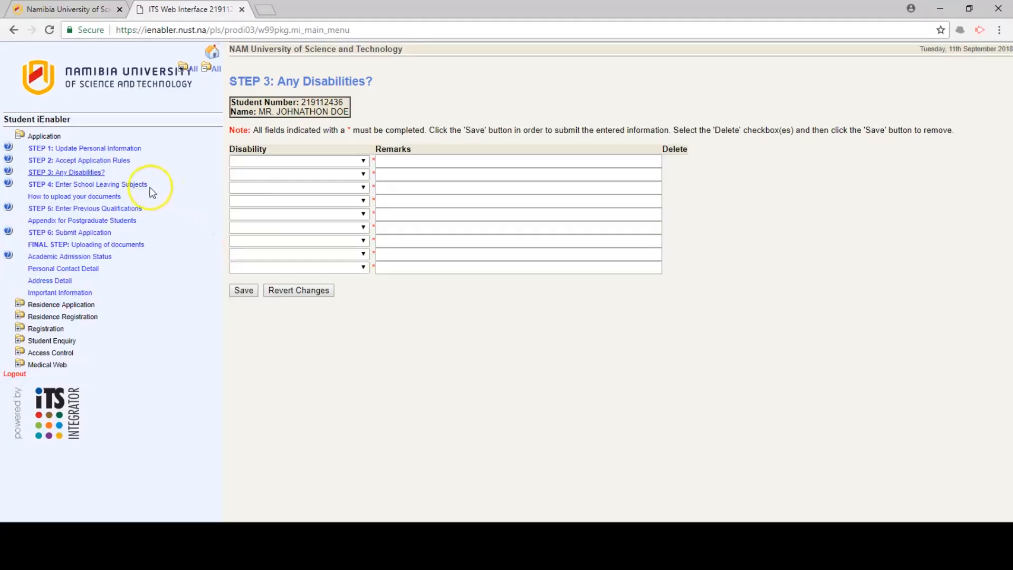
click(87, 184)
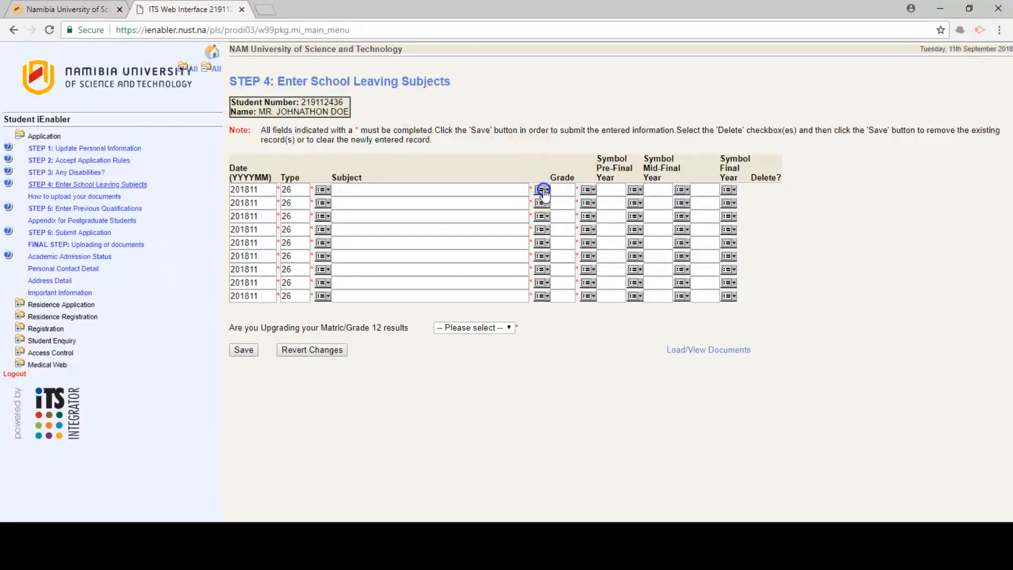
- Enter six subjects starting with English, grade O, symbol A, upgrading Yes, and save
click(322, 189)
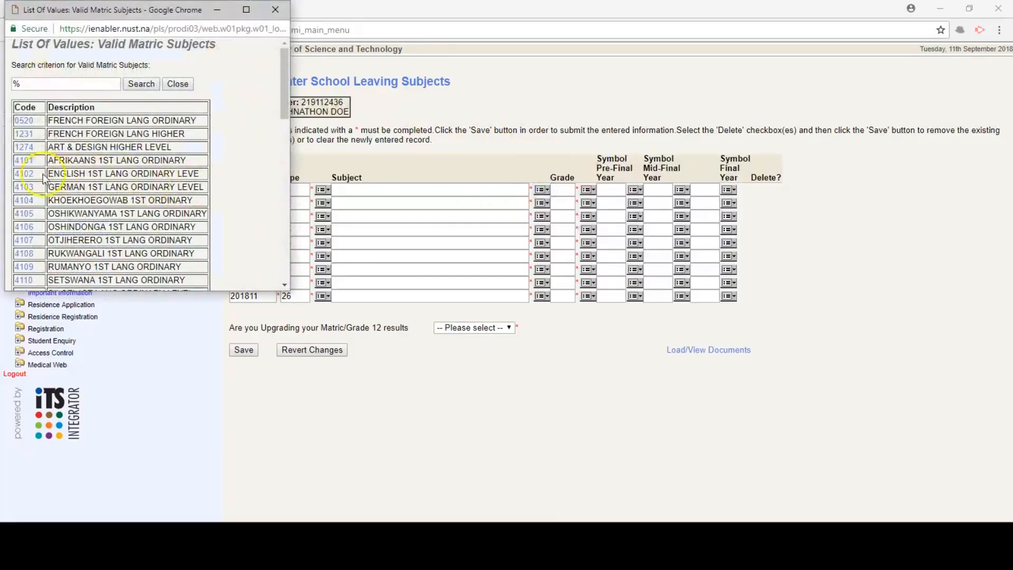
click(123, 173)
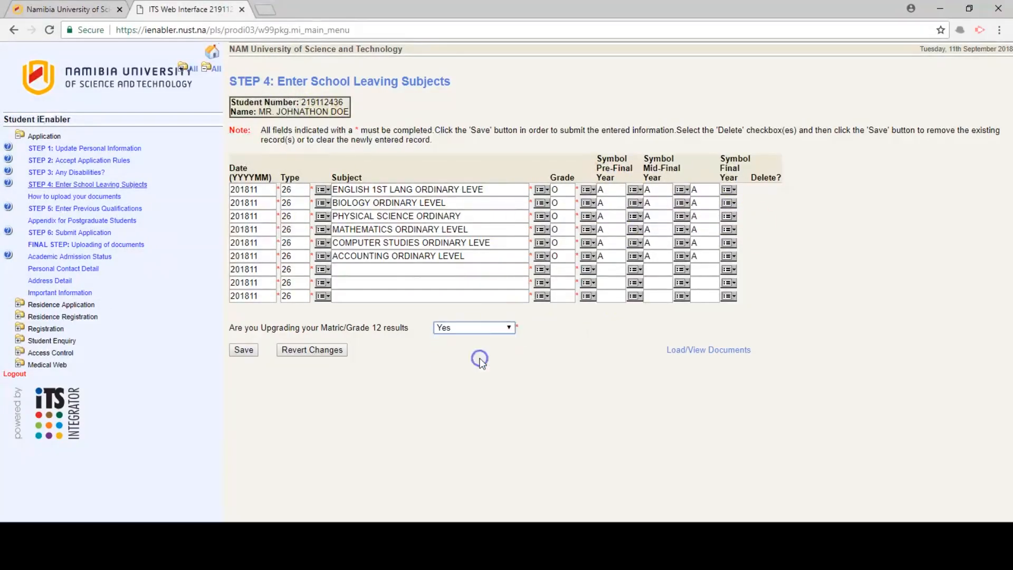
click(708, 349)
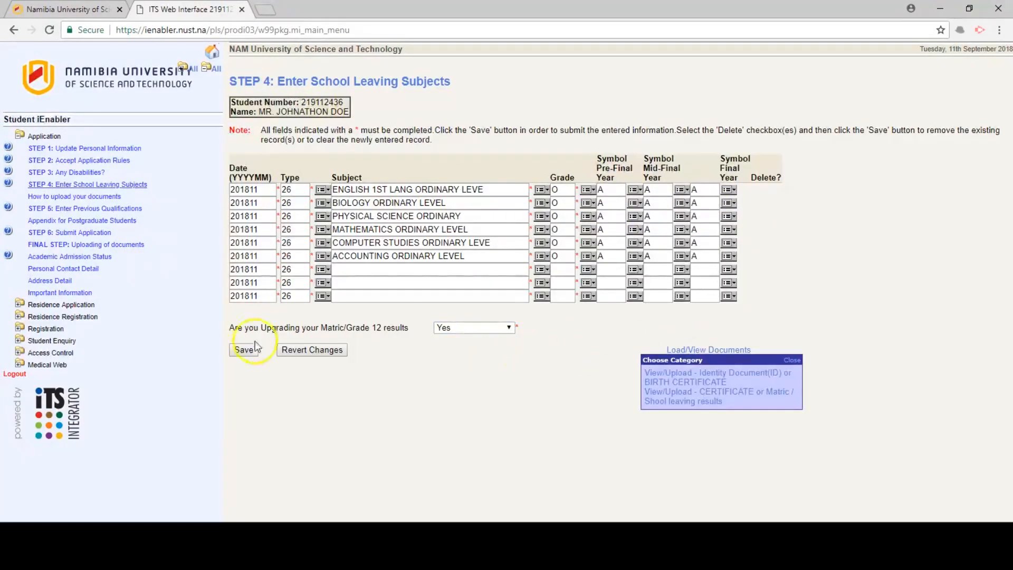
click(244, 349)
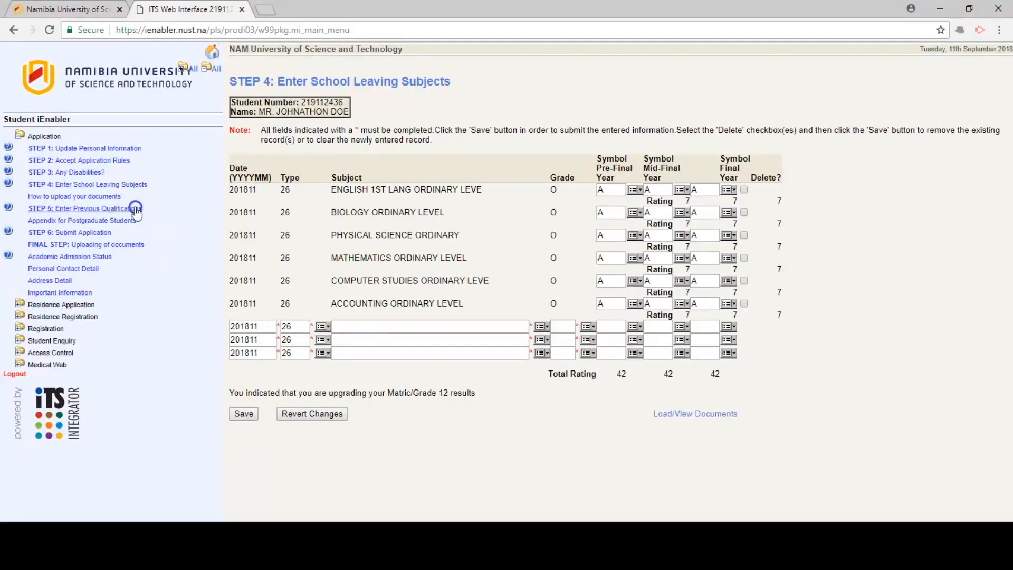
- Open STEP 5: Enter Previous Qualifications from the left menu
click(83, 208)
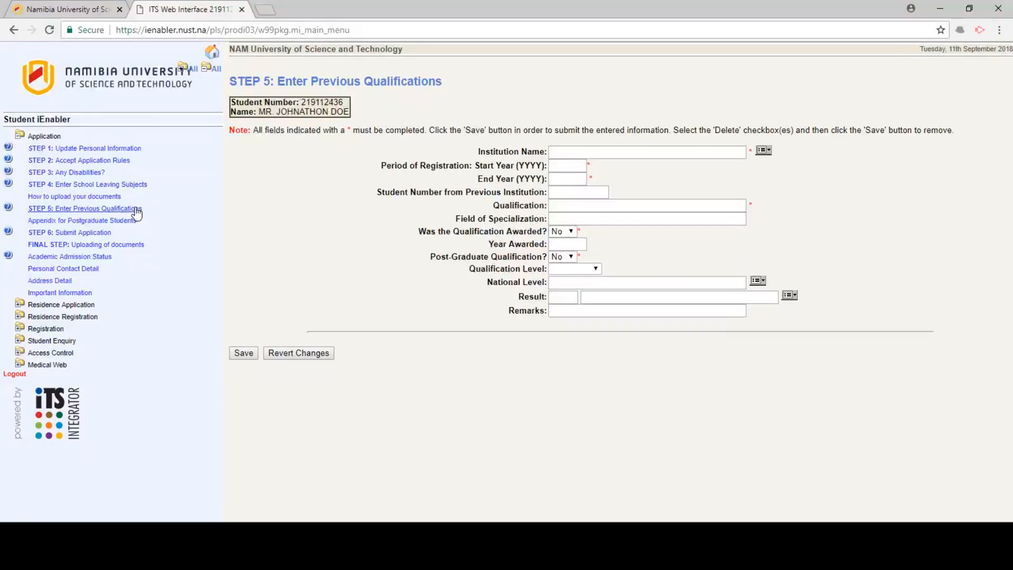
mouse_move(127, 218)
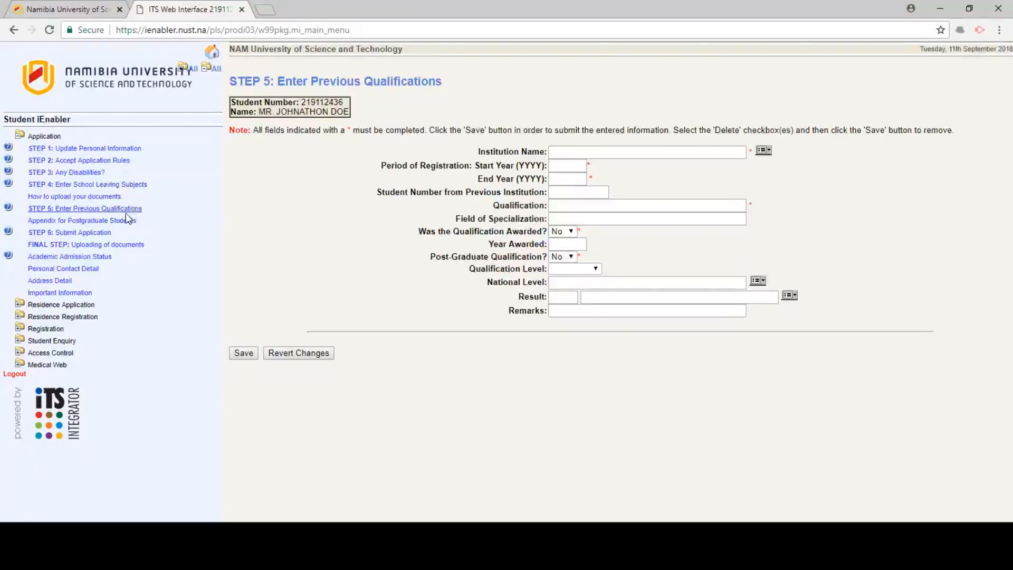
mouse_move(103, 236)
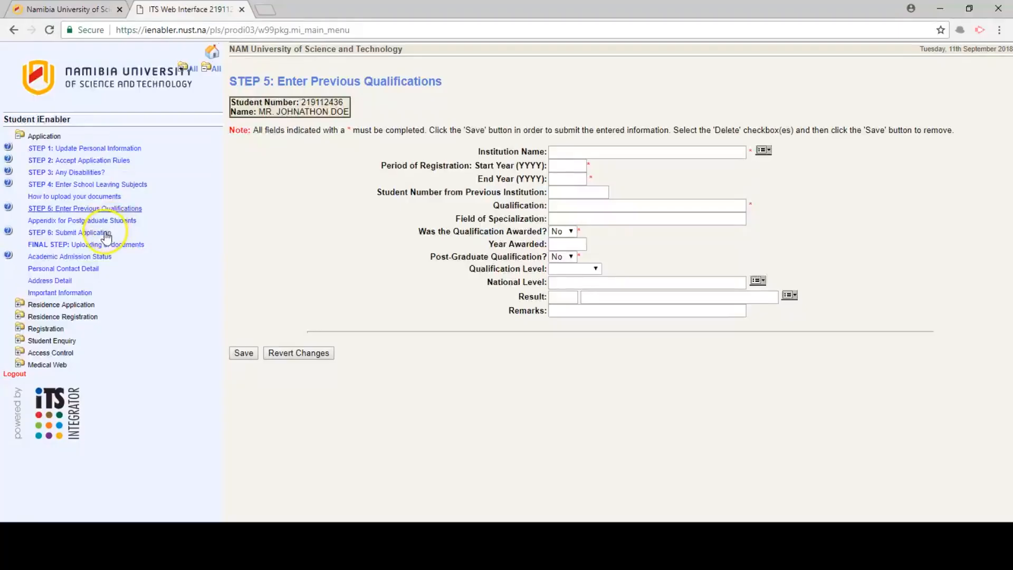
- In STEP 6: Submit Application, search programmes for 'Accounting'
click(69, 233)
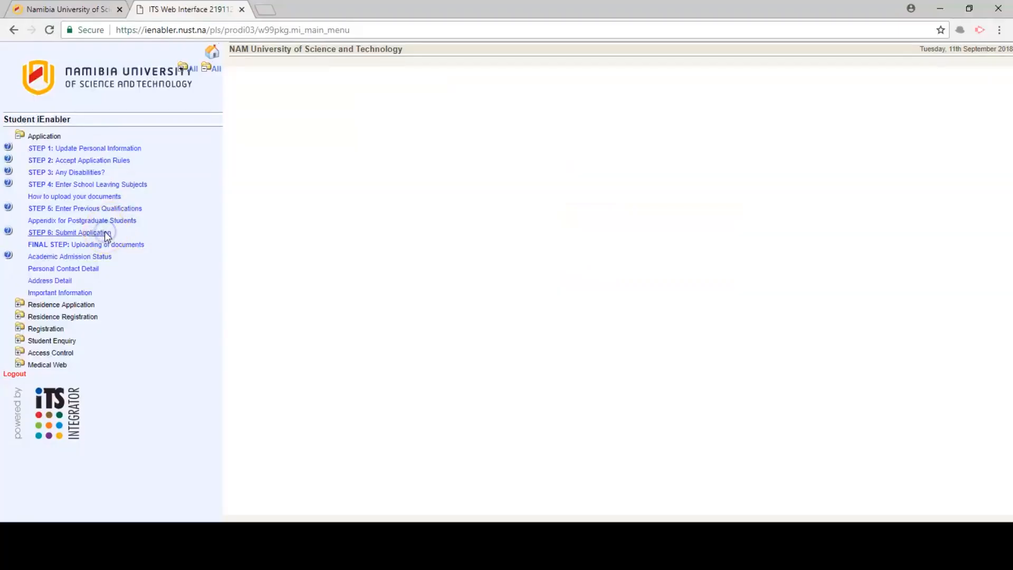
click(69, 232)
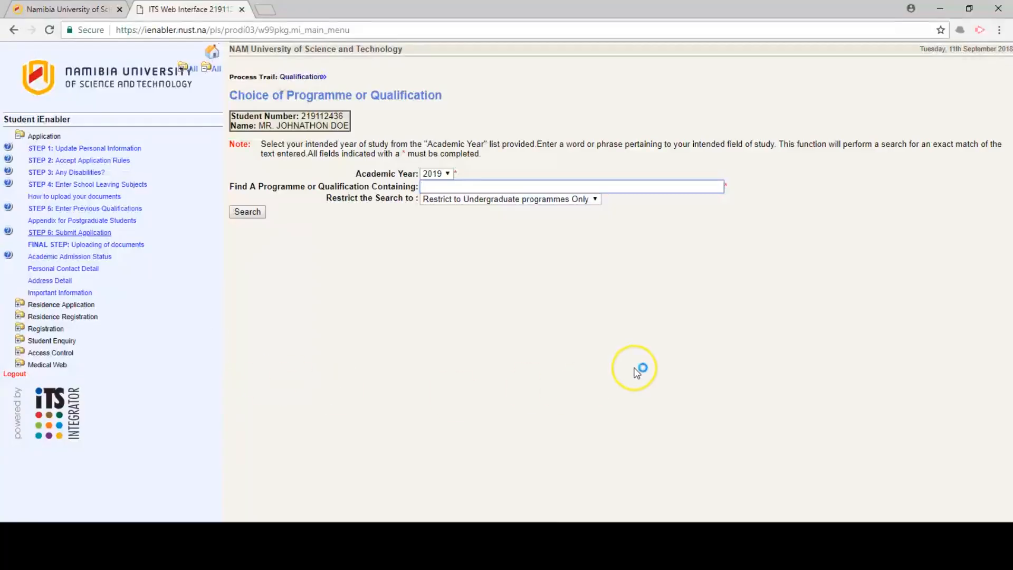
text(Acc)
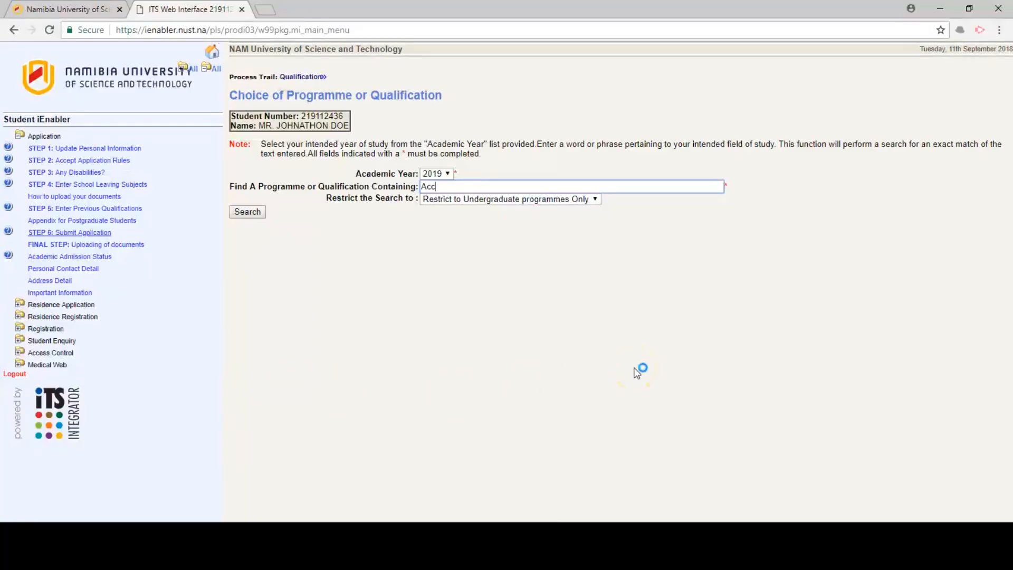
text(ount)
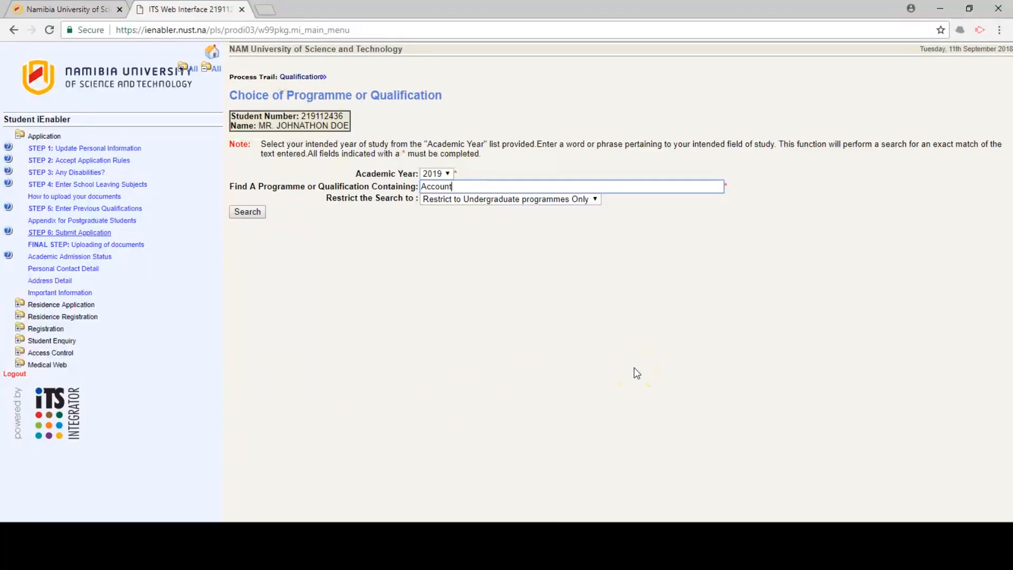
text(ing)
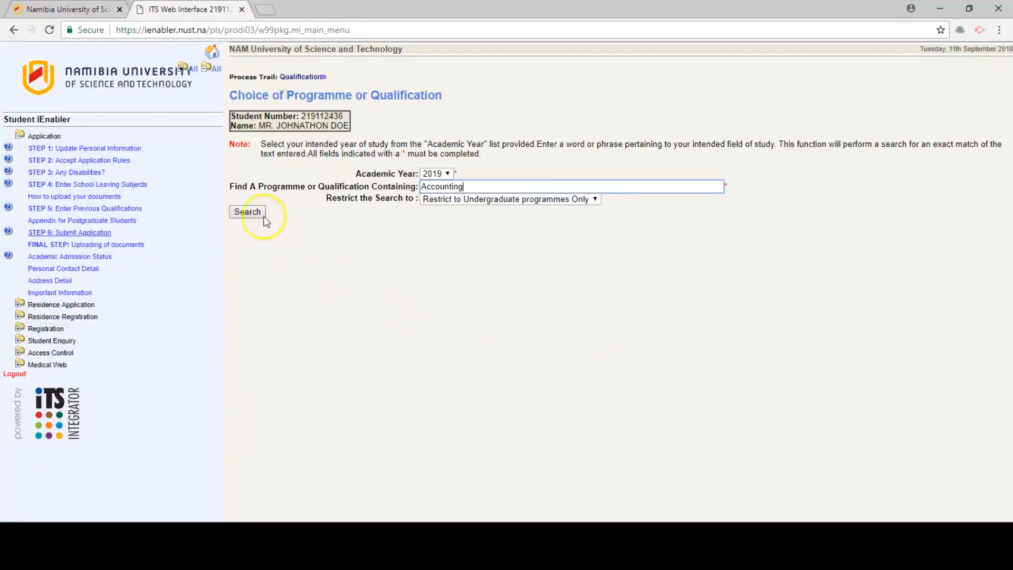
click(247, 211)
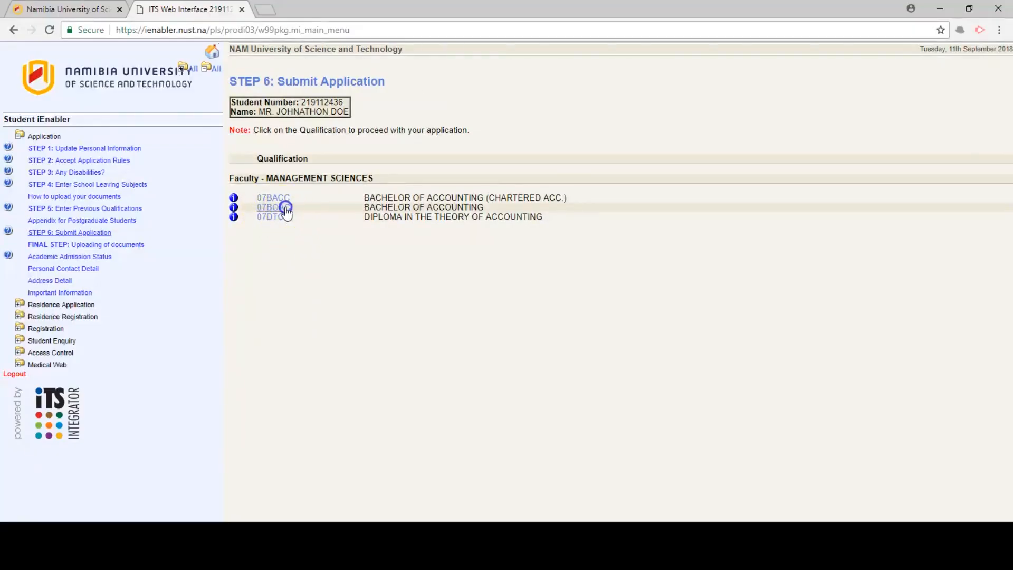
- Choose 07BOAC as Fulltime Main Campus, Year Block, First Year, preference 1, and save
click(272, 206)
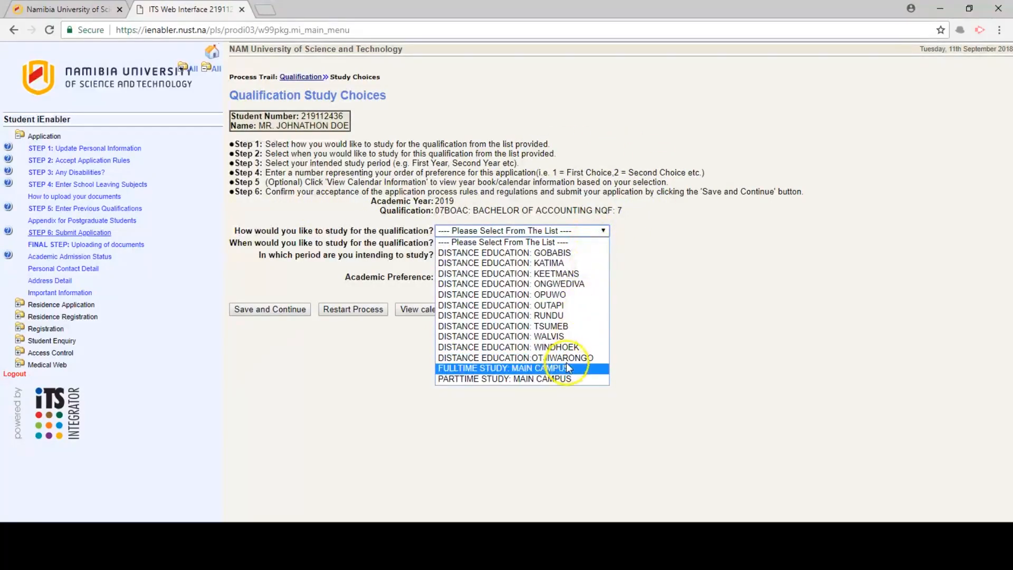
click(505, 368)
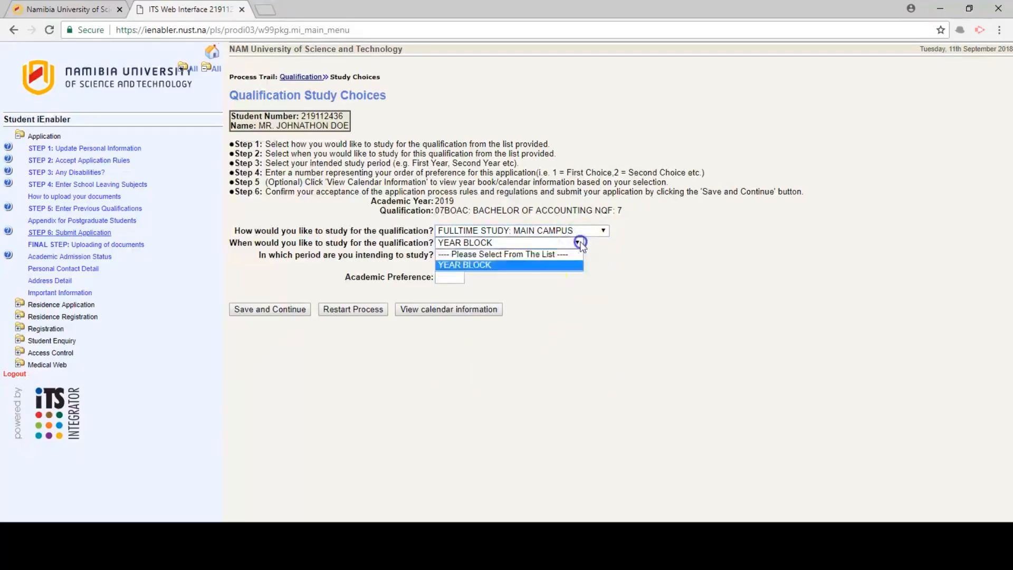
click(576, 254)
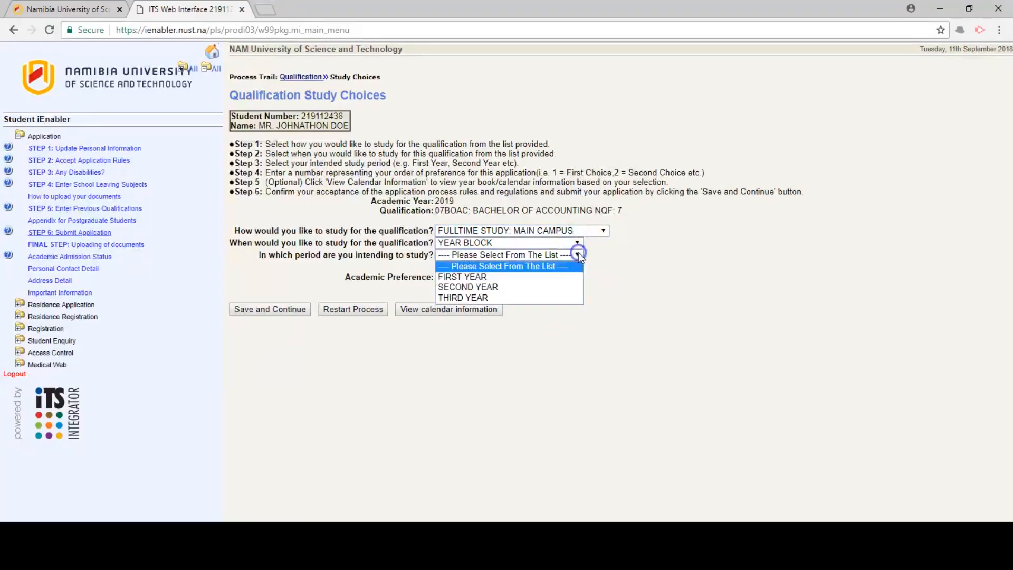
click(461, 276)
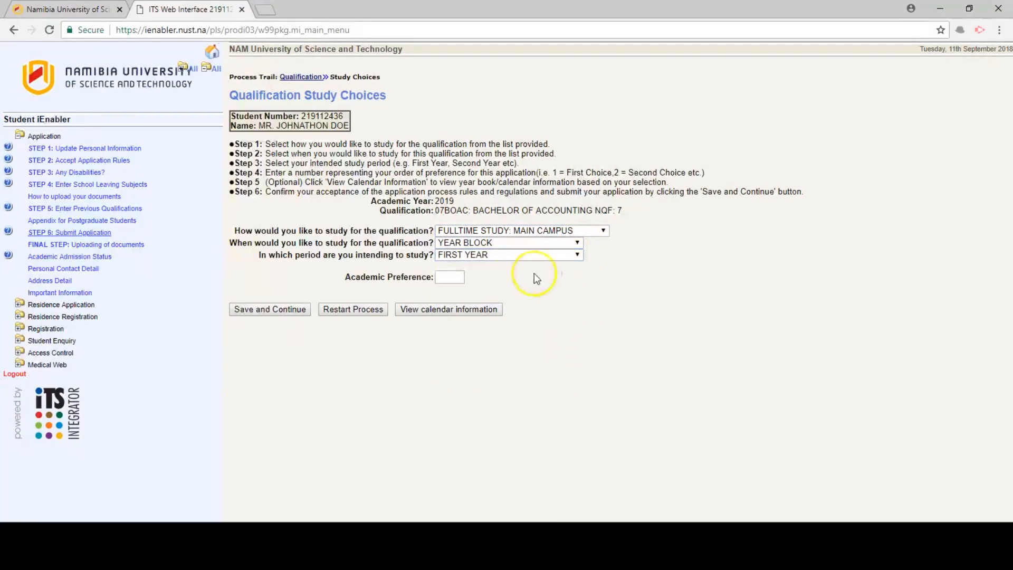
click(449, 276)
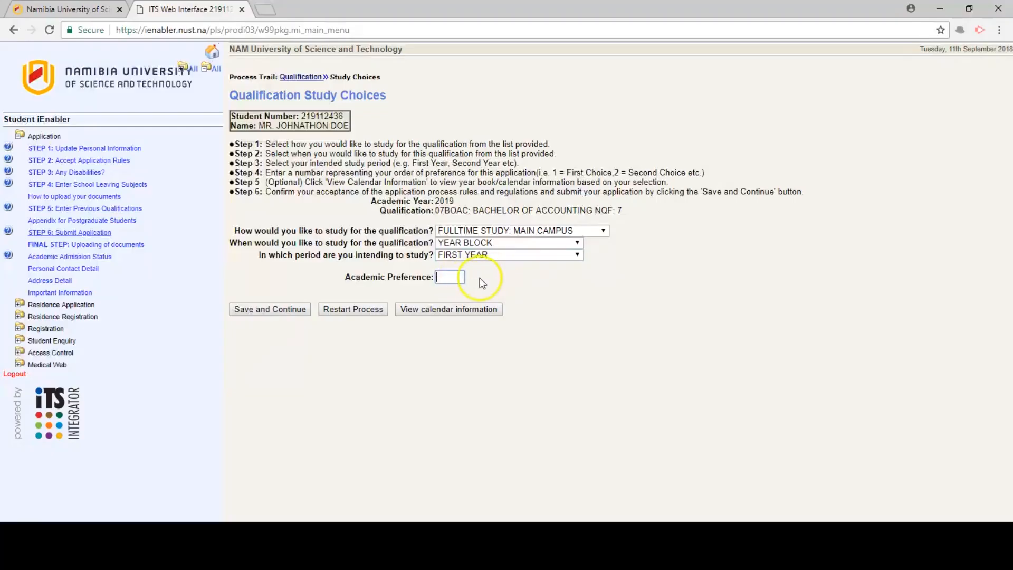
text(1)
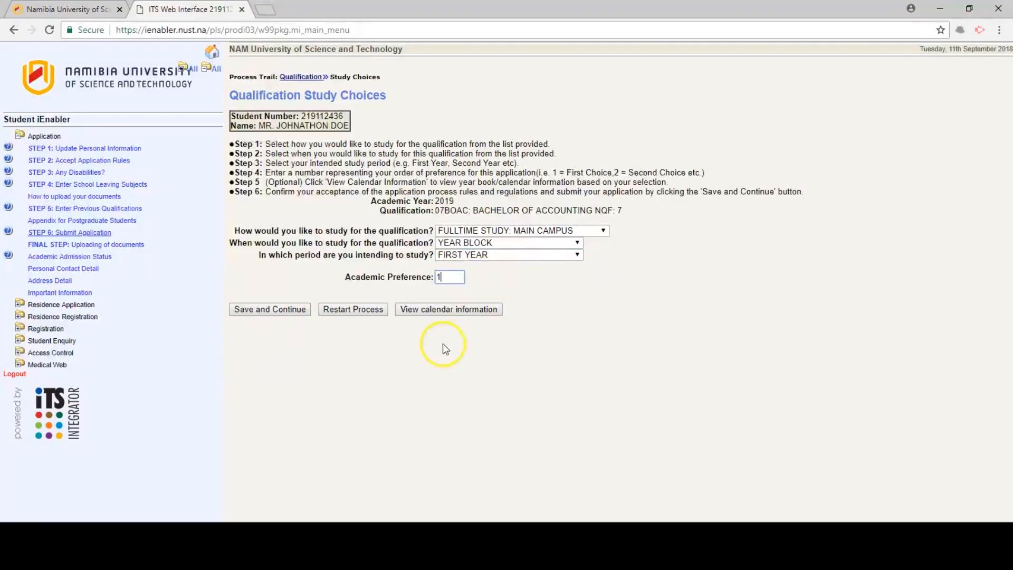
click(268, 309)
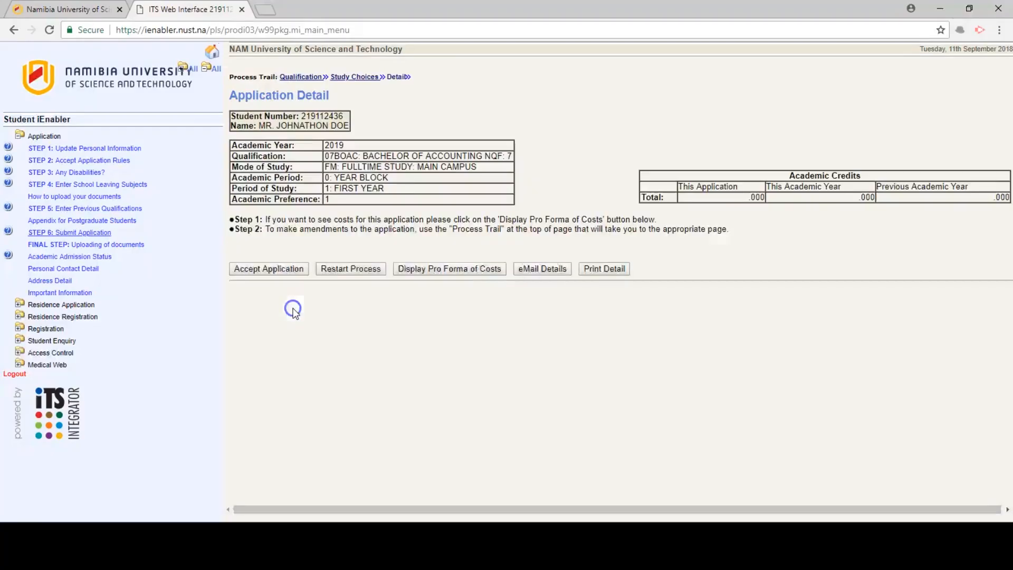
mouse_move(529, 374)
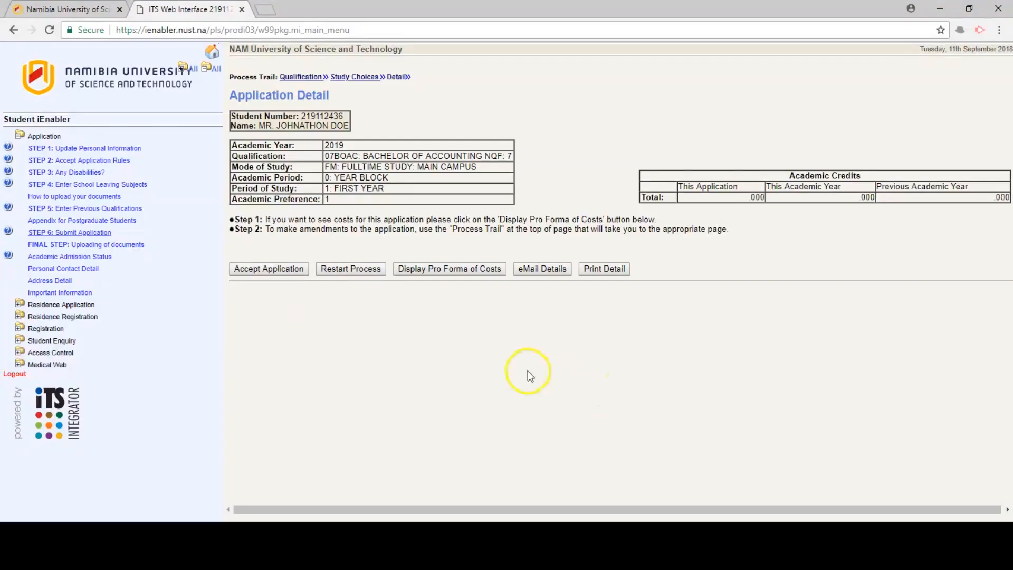
- Accept the Bachelor of Accounting application and dismiss the acceptance confirmation
click(268, 268)
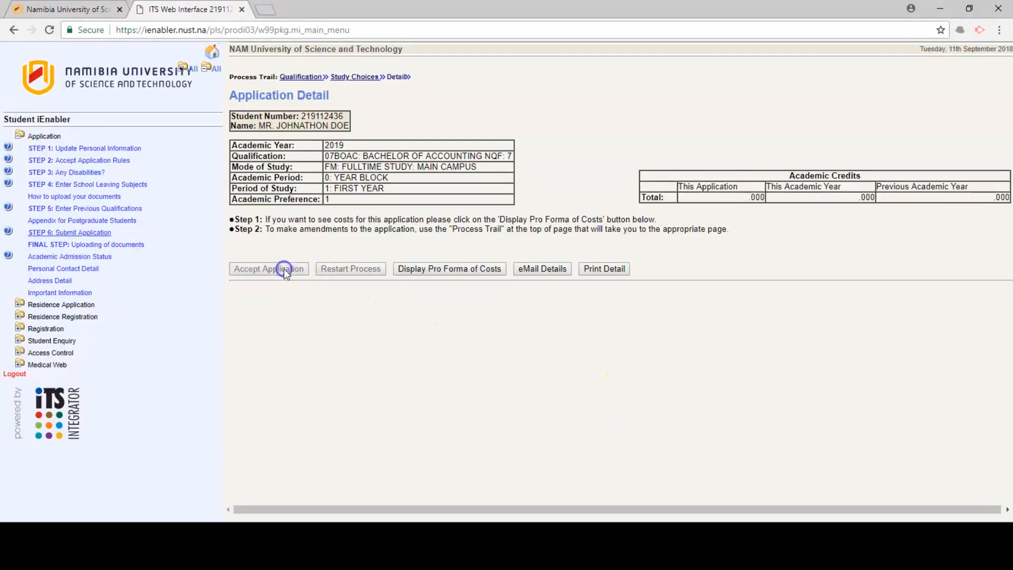
click(268, 268)
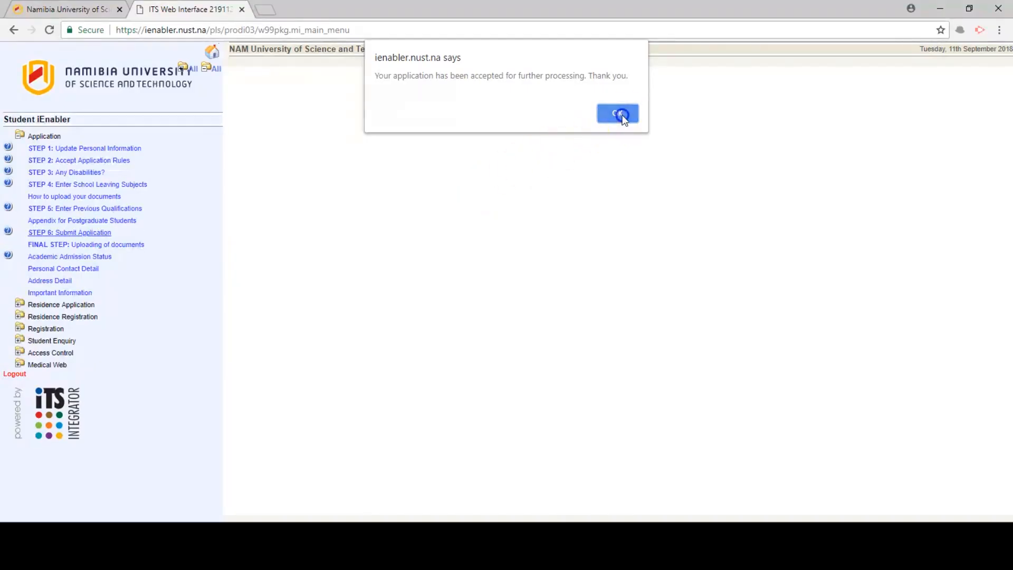
click(617, 114)
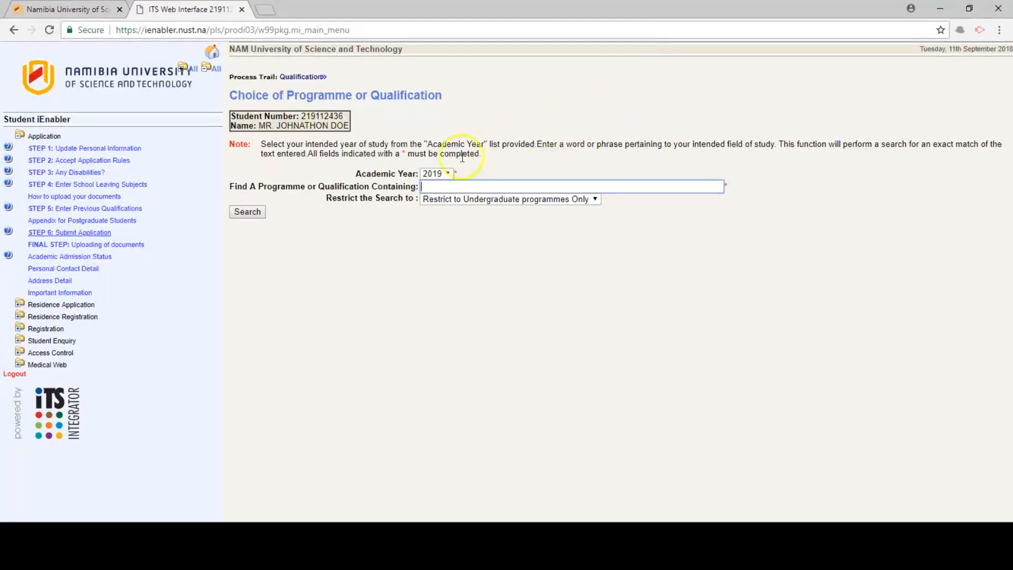
mouse_move(145, 242)
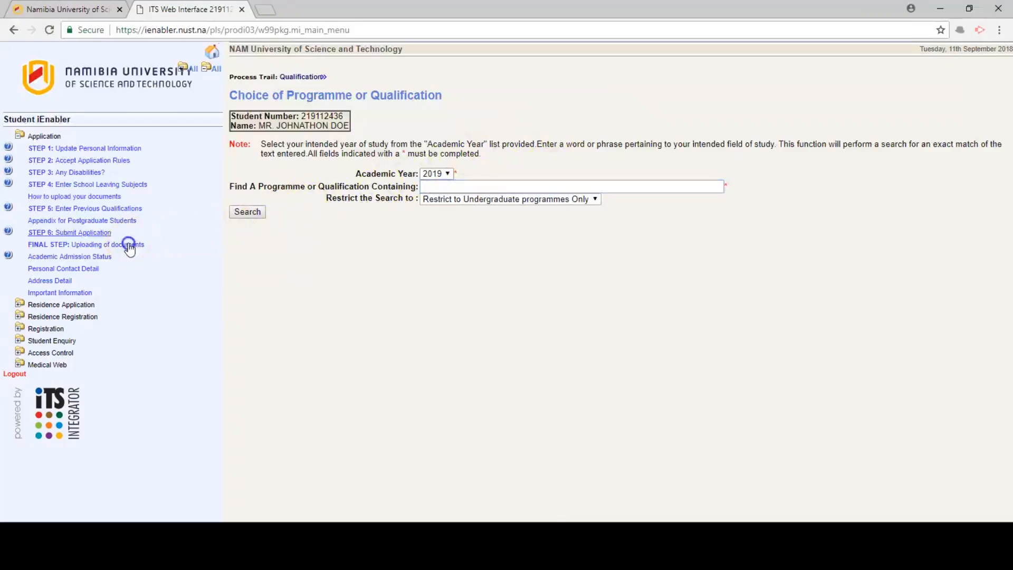
- Go to 'FINAL STEP: Uploading of documents' to see the ten required certificates
click(85, 244)
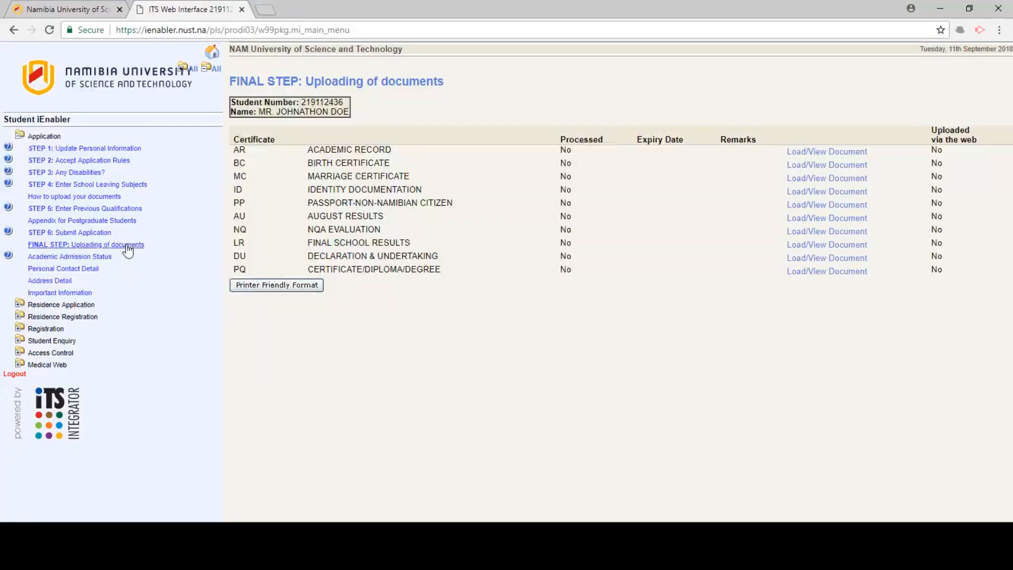
mouse_move(101, 263)
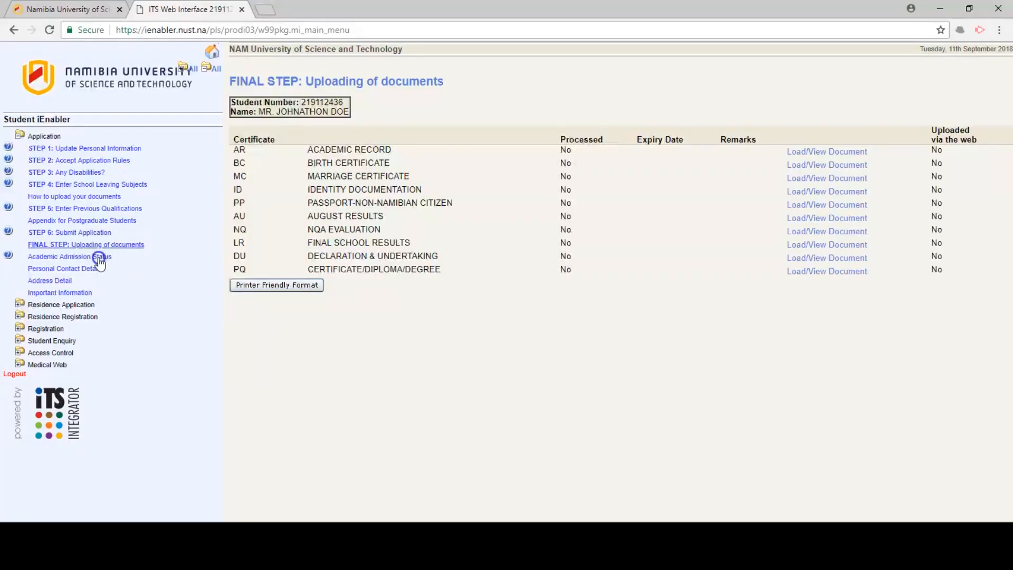
- Check the 2019 Bachelor of Accounting admission status, then the contact and address details
click(69, 257)
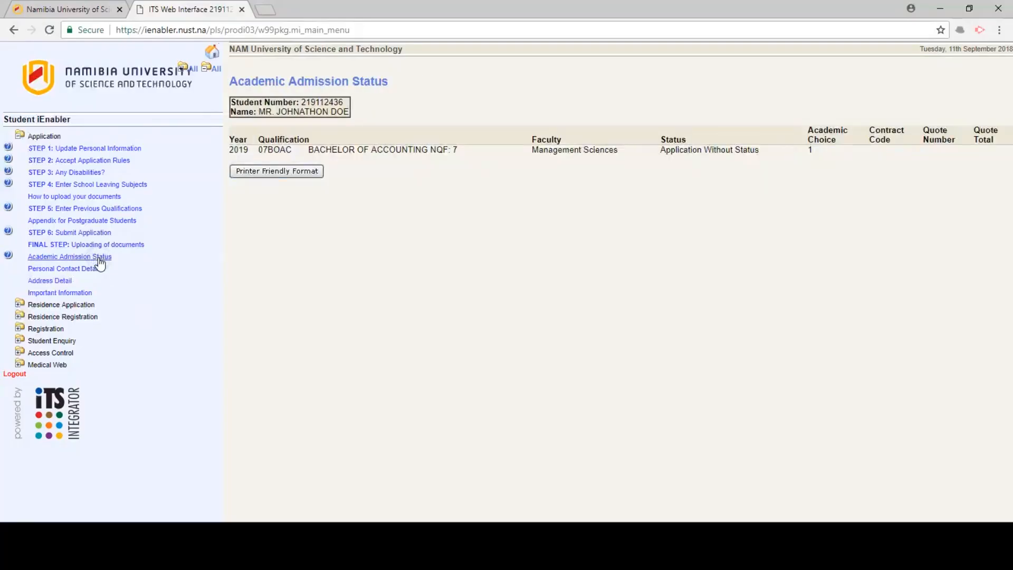
mouse_move(135, 278)
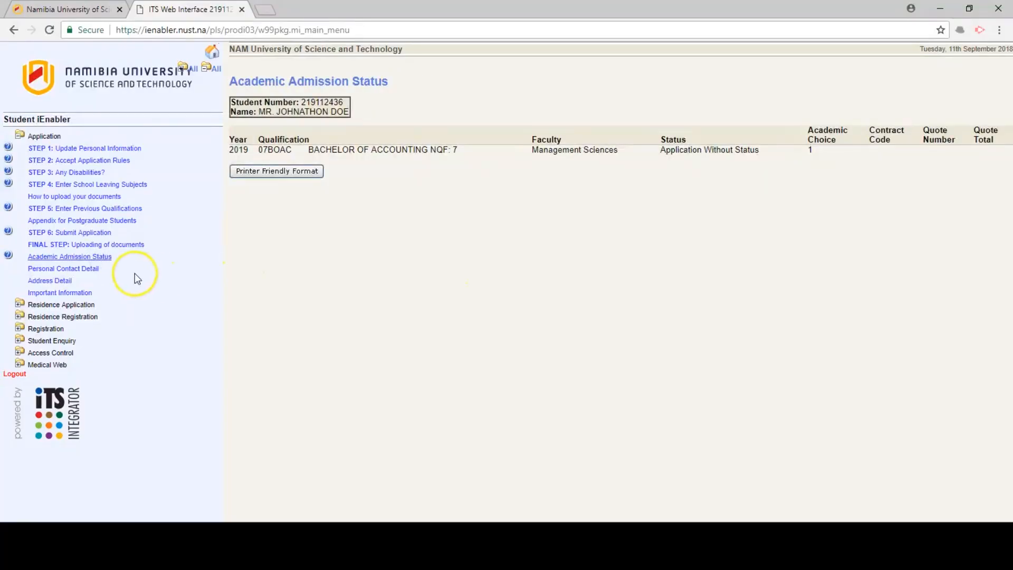
click(63, 268)
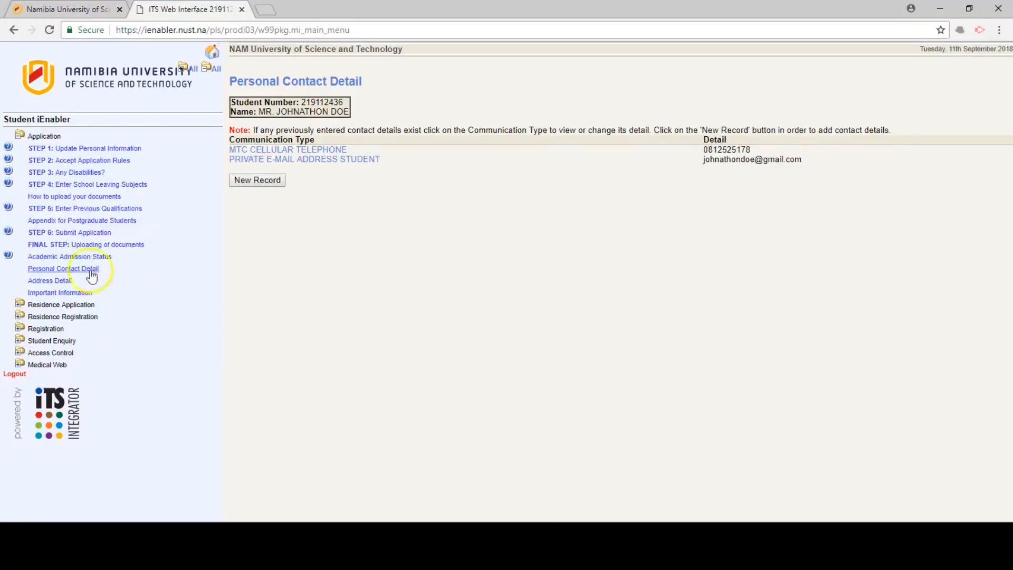
click(49, 280)
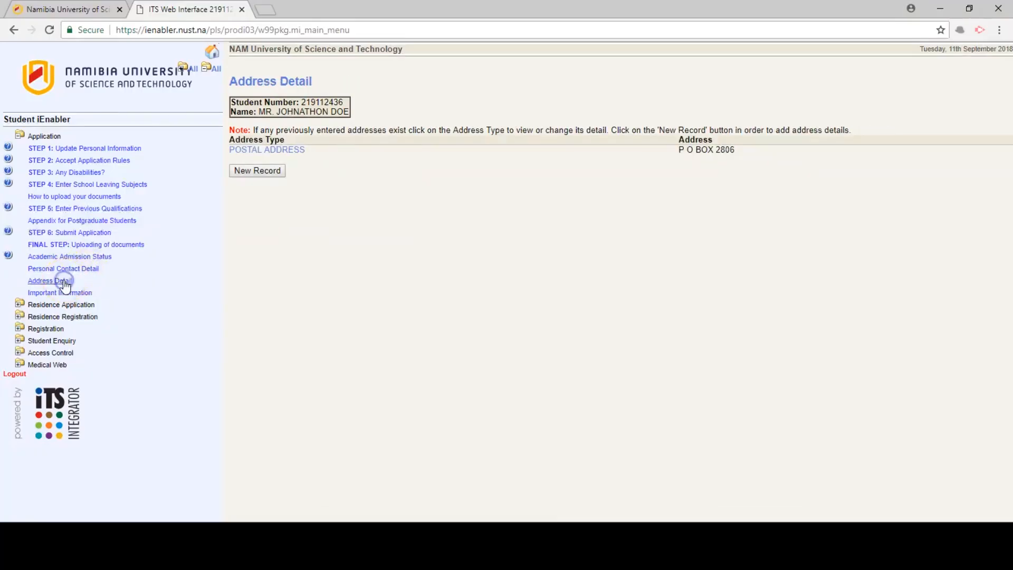